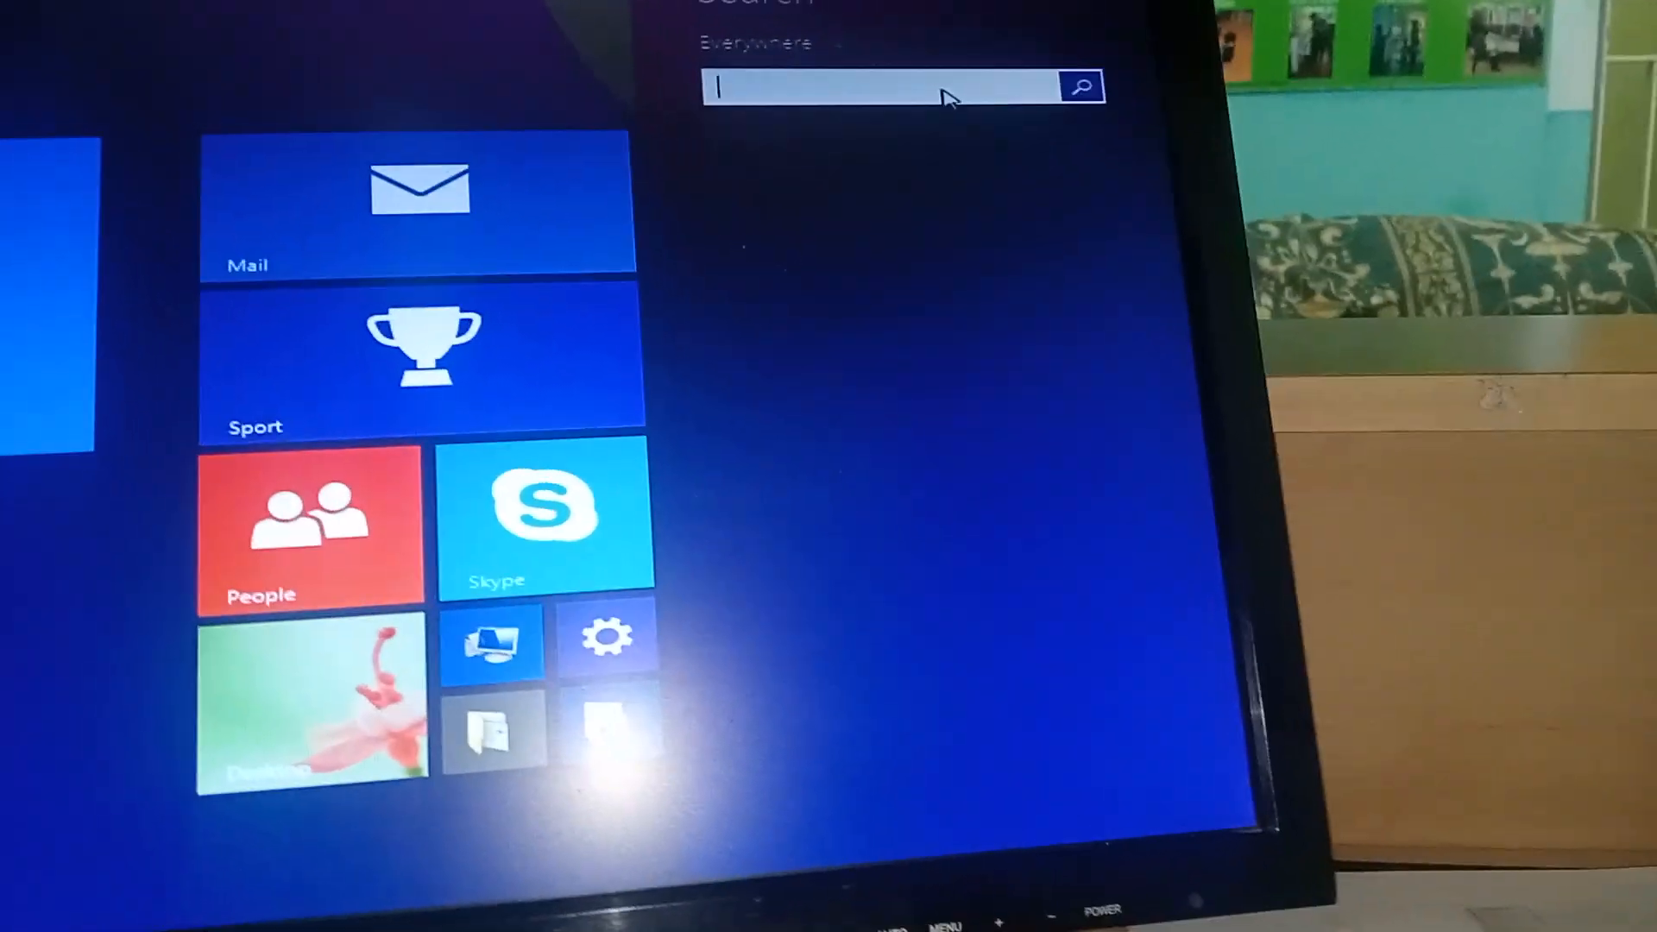
Search 'cmd' from the Windows 8.1 Start screen to launch Command Prompt.
{"action": "type", "text": "d"}
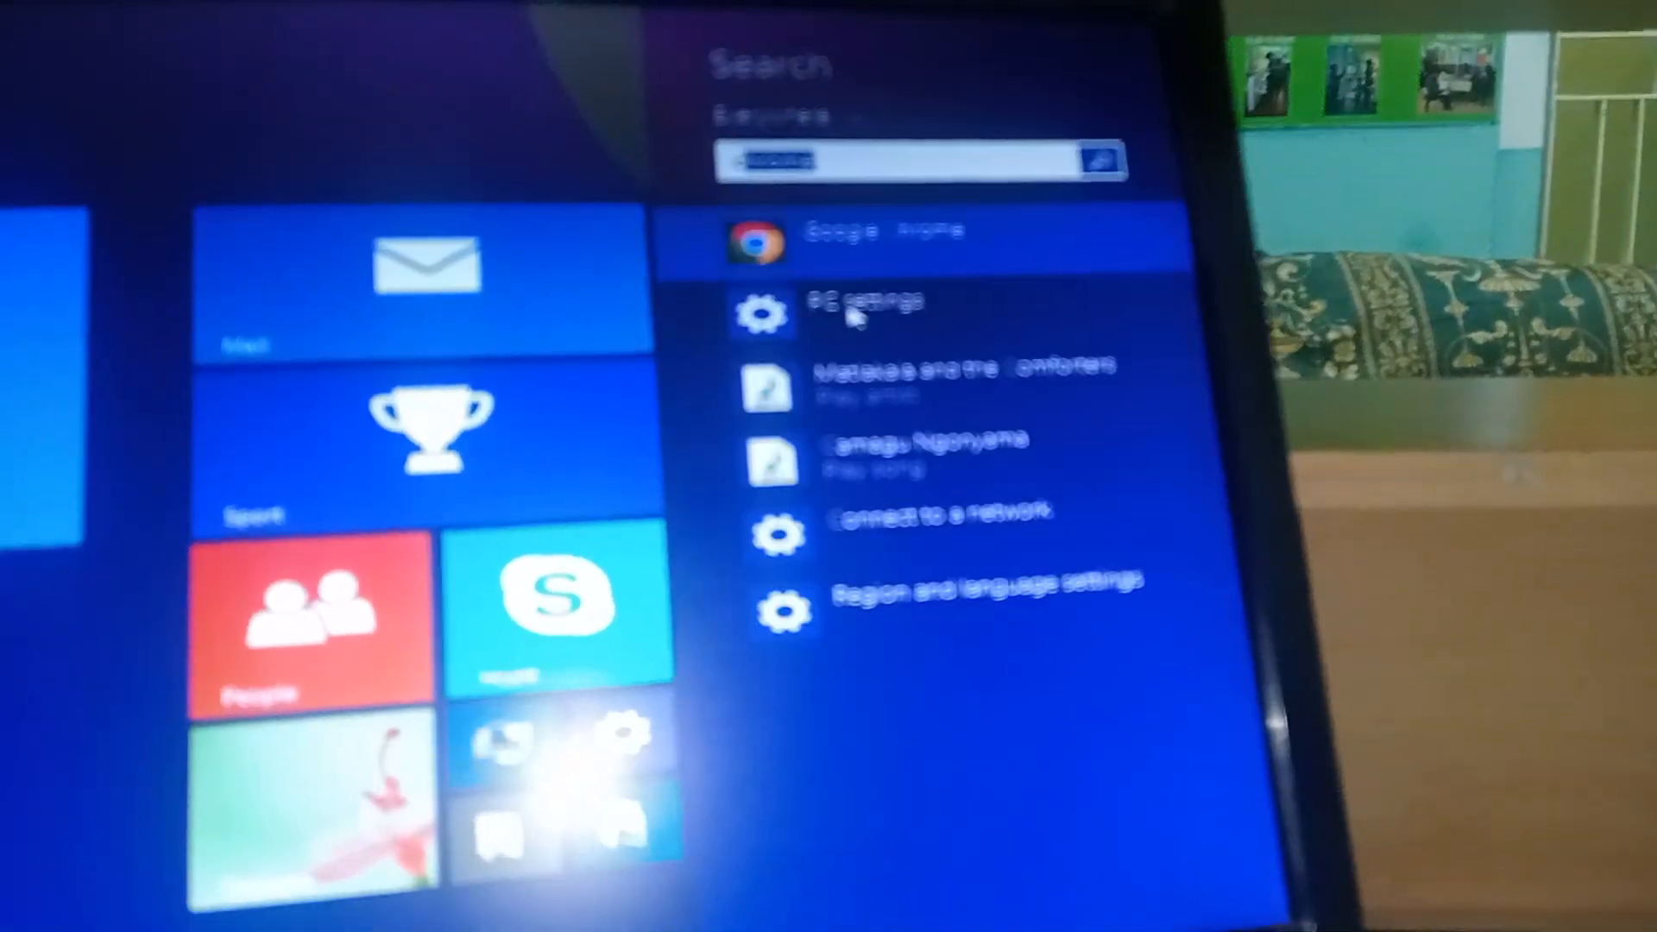
{"action": "type", "text": "cmd"}
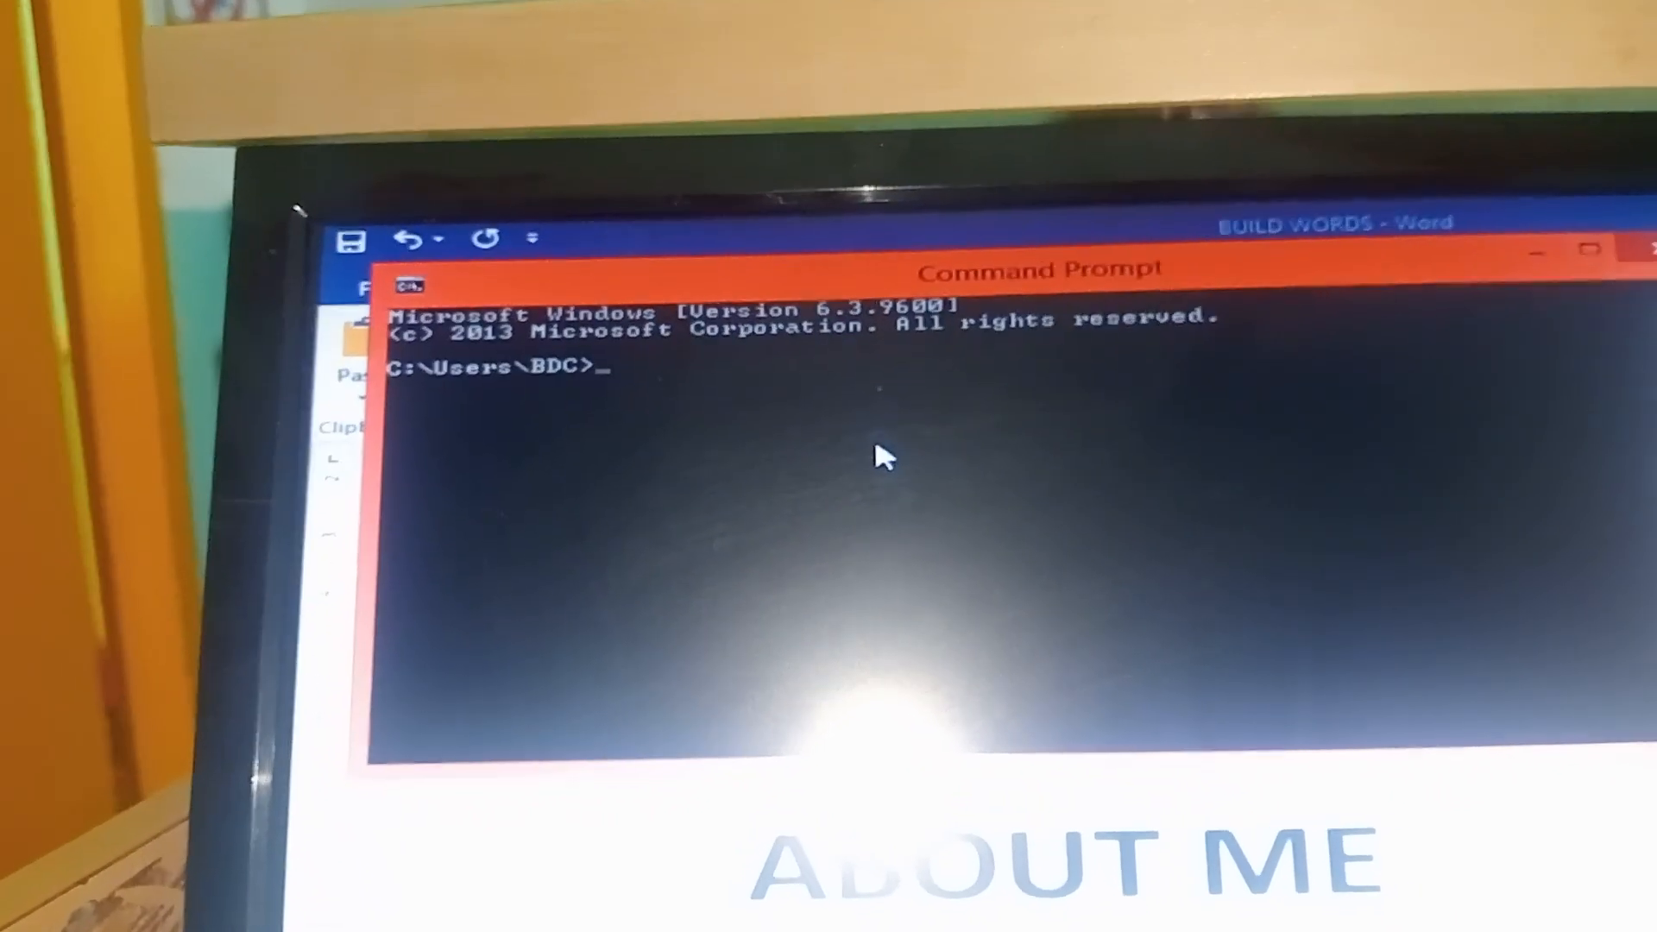
Enter ipconfig in Command Prompt to view the computer's adapter settings.
{"action": "type", "text": "ip"}
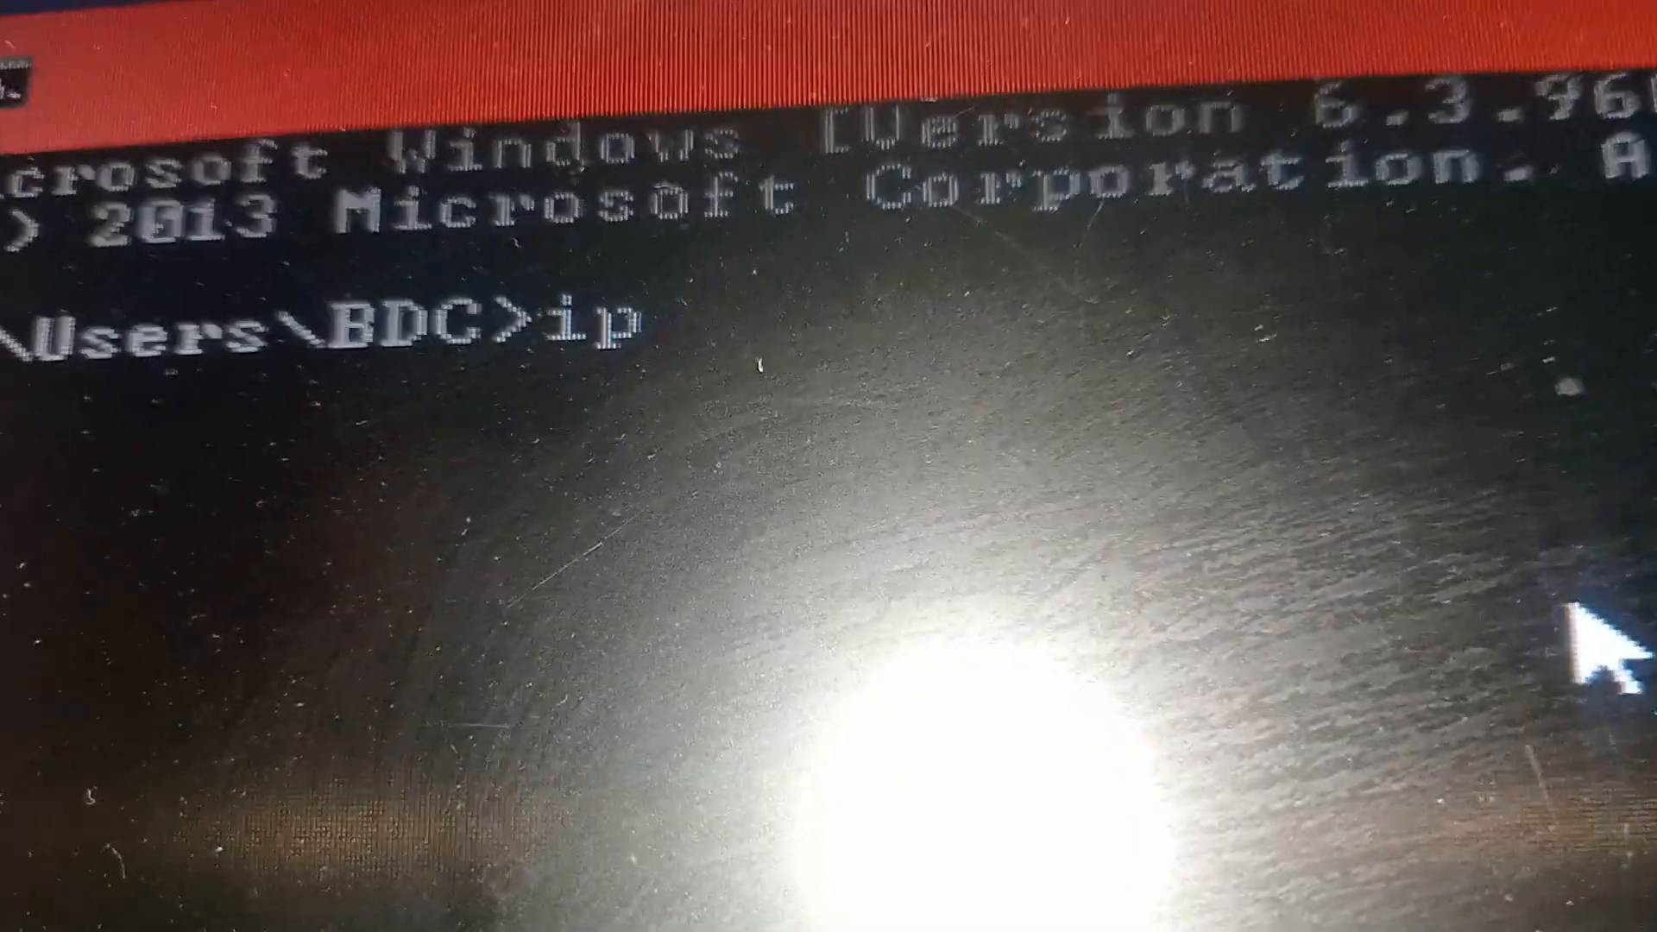
{"action": "type", "text": "confi"}
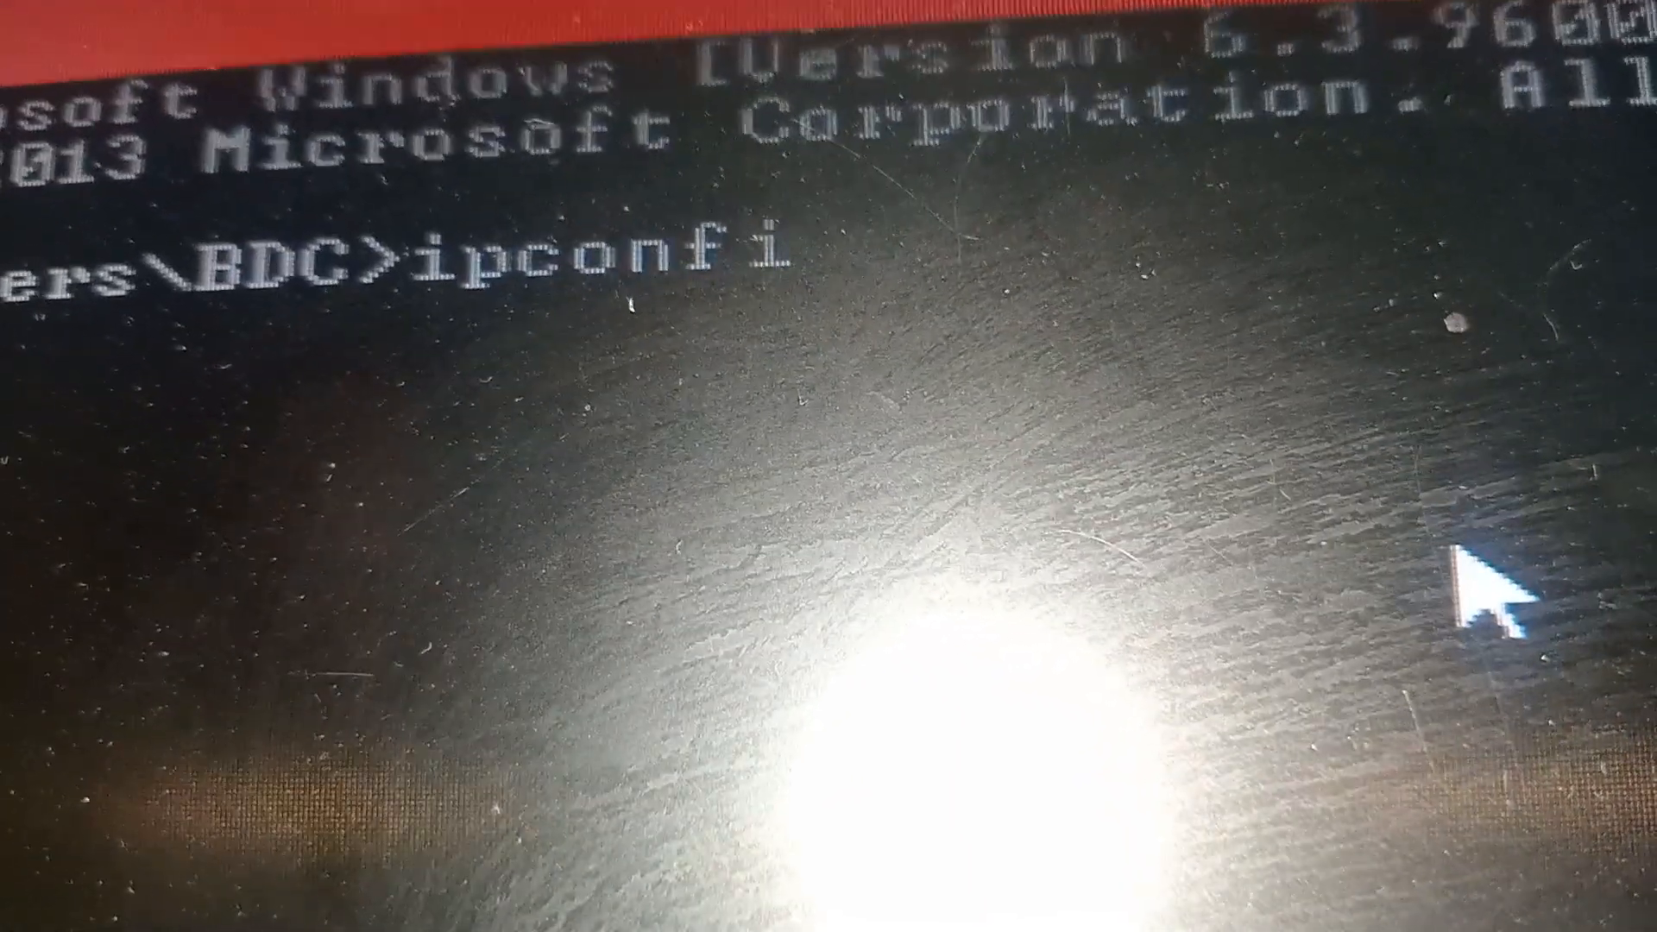
{"action": "type", "text": "g"}
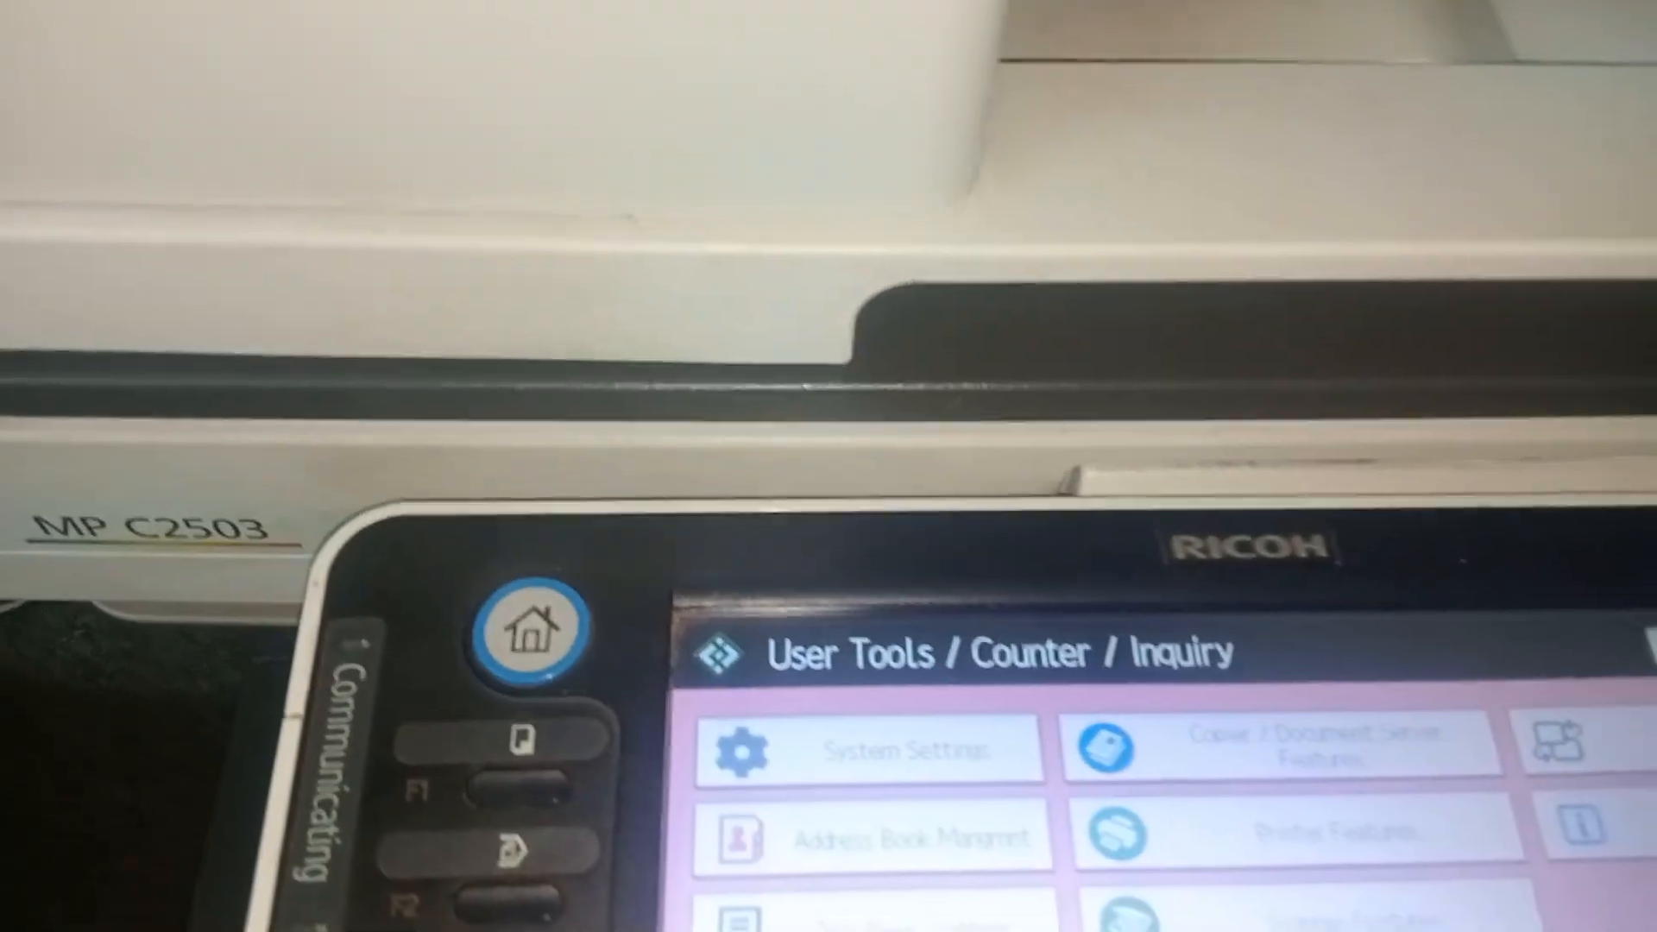
Select System Settings on the printer's User Tools / Counter / Inquiry screen.
{"action": "left_click", "coordinate": [869, 750]}
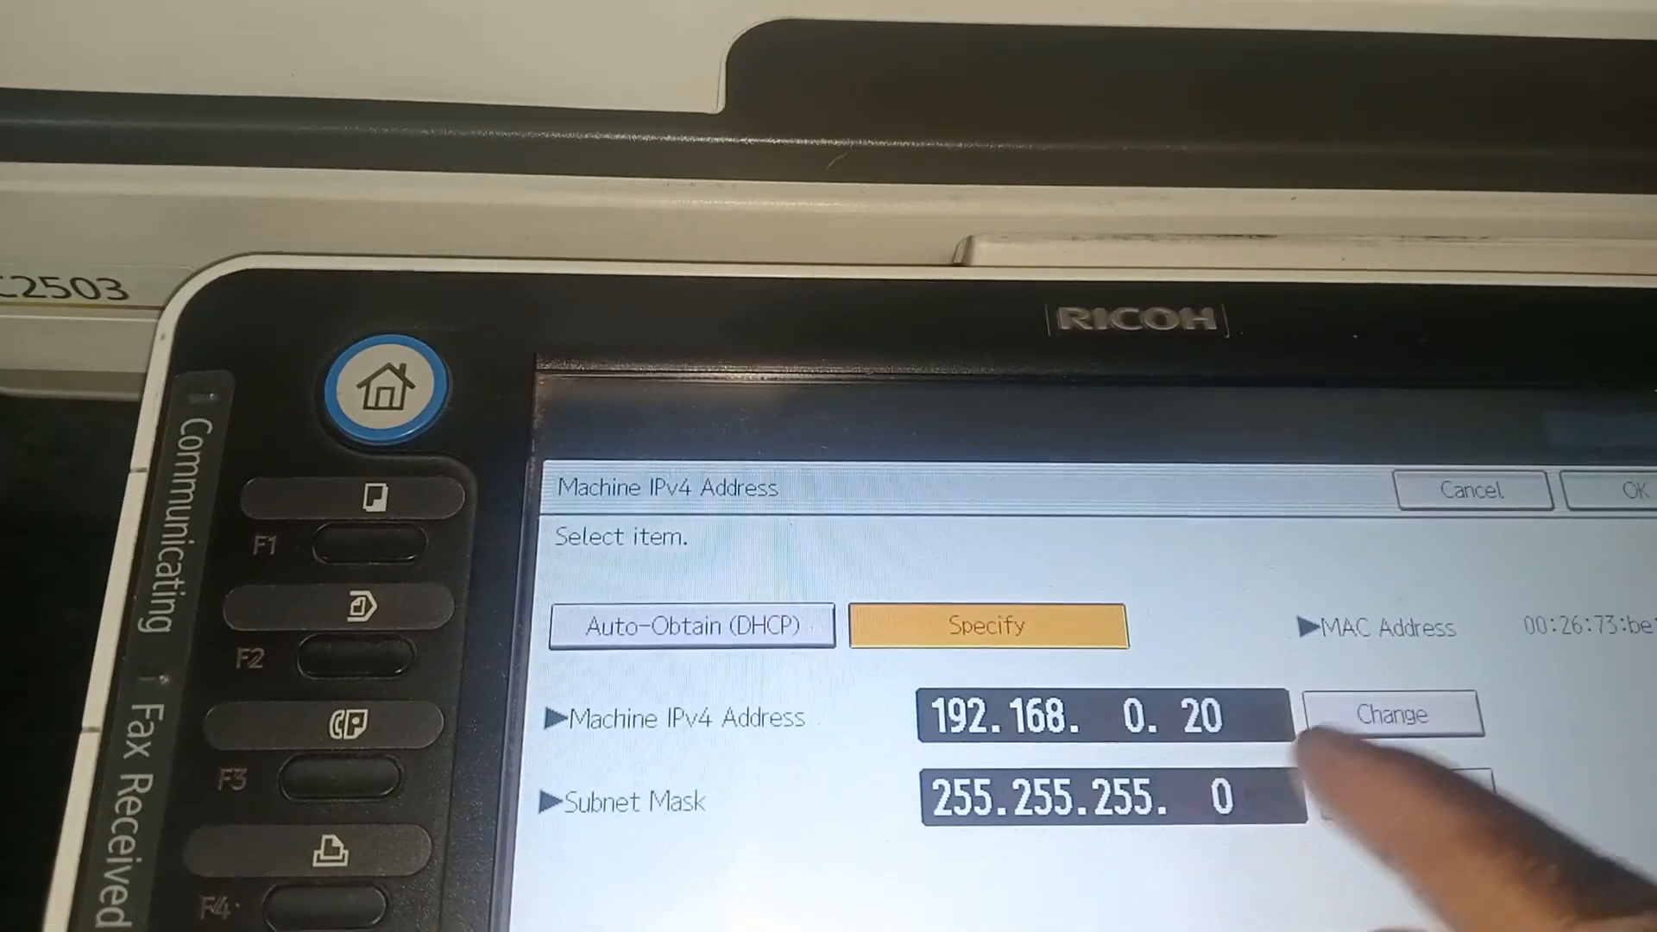
Change the printer's machine IPv4 address to 10.0.0.20 with gateway 10.0.0.2.
{"action": "left_click", "coordinate": [1390, 713]}
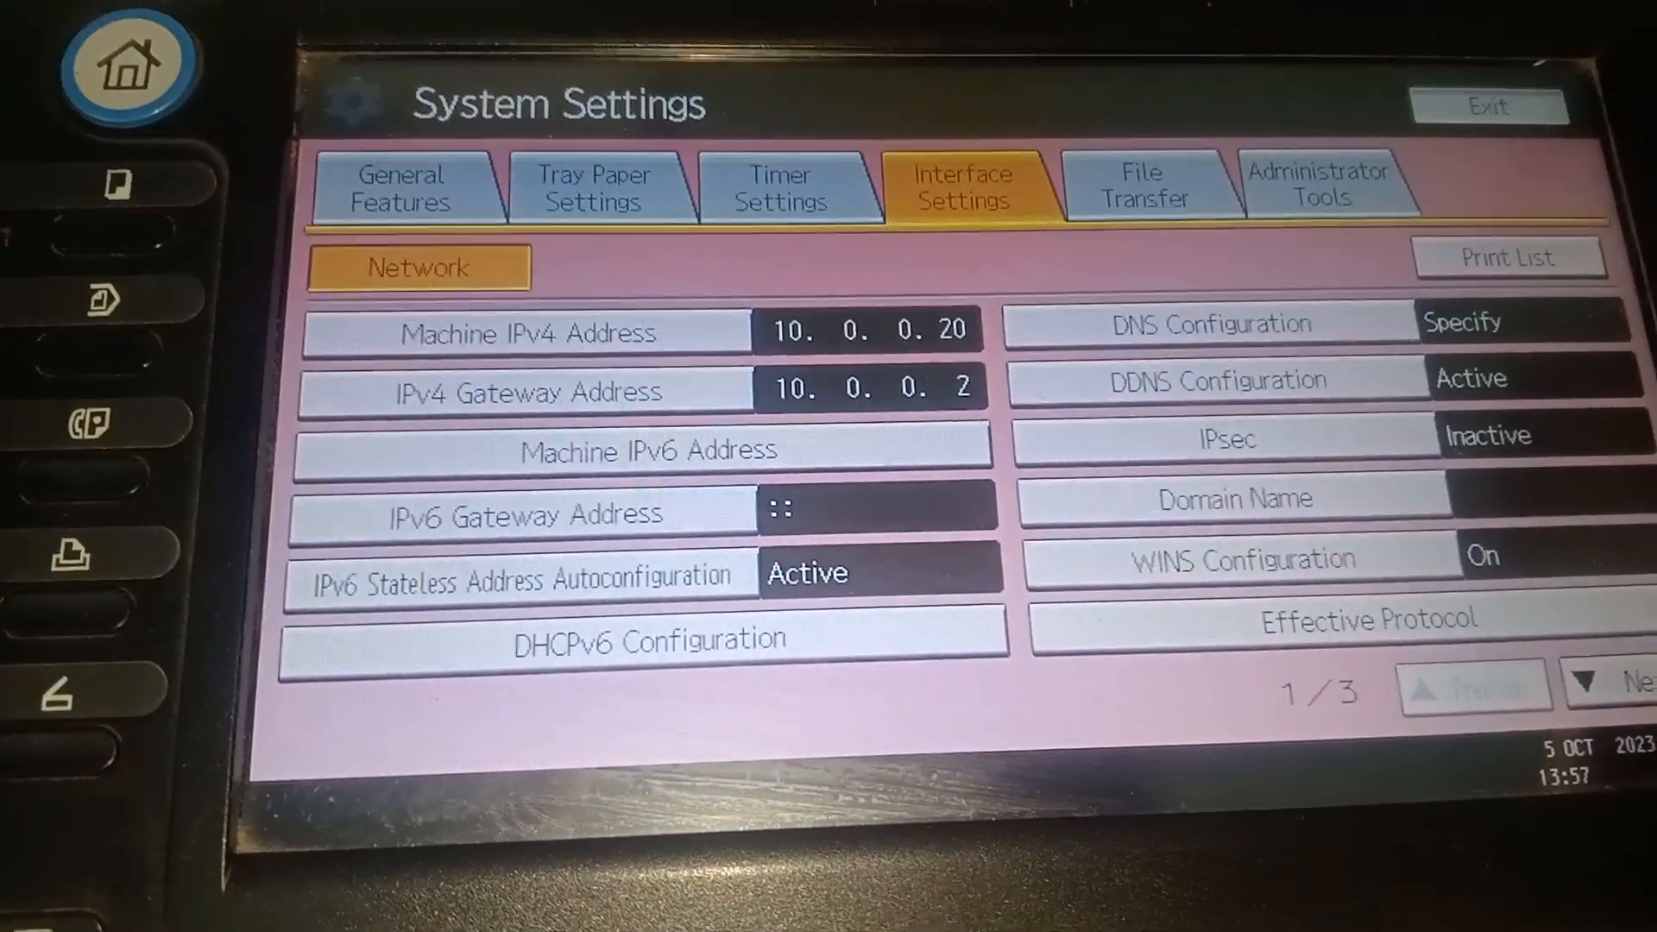
Review the 10.0.0.20 interface settings, cancel the list printout, and exit System Settings.
{"action": "left_click", "coordinate": [1627, 687]}
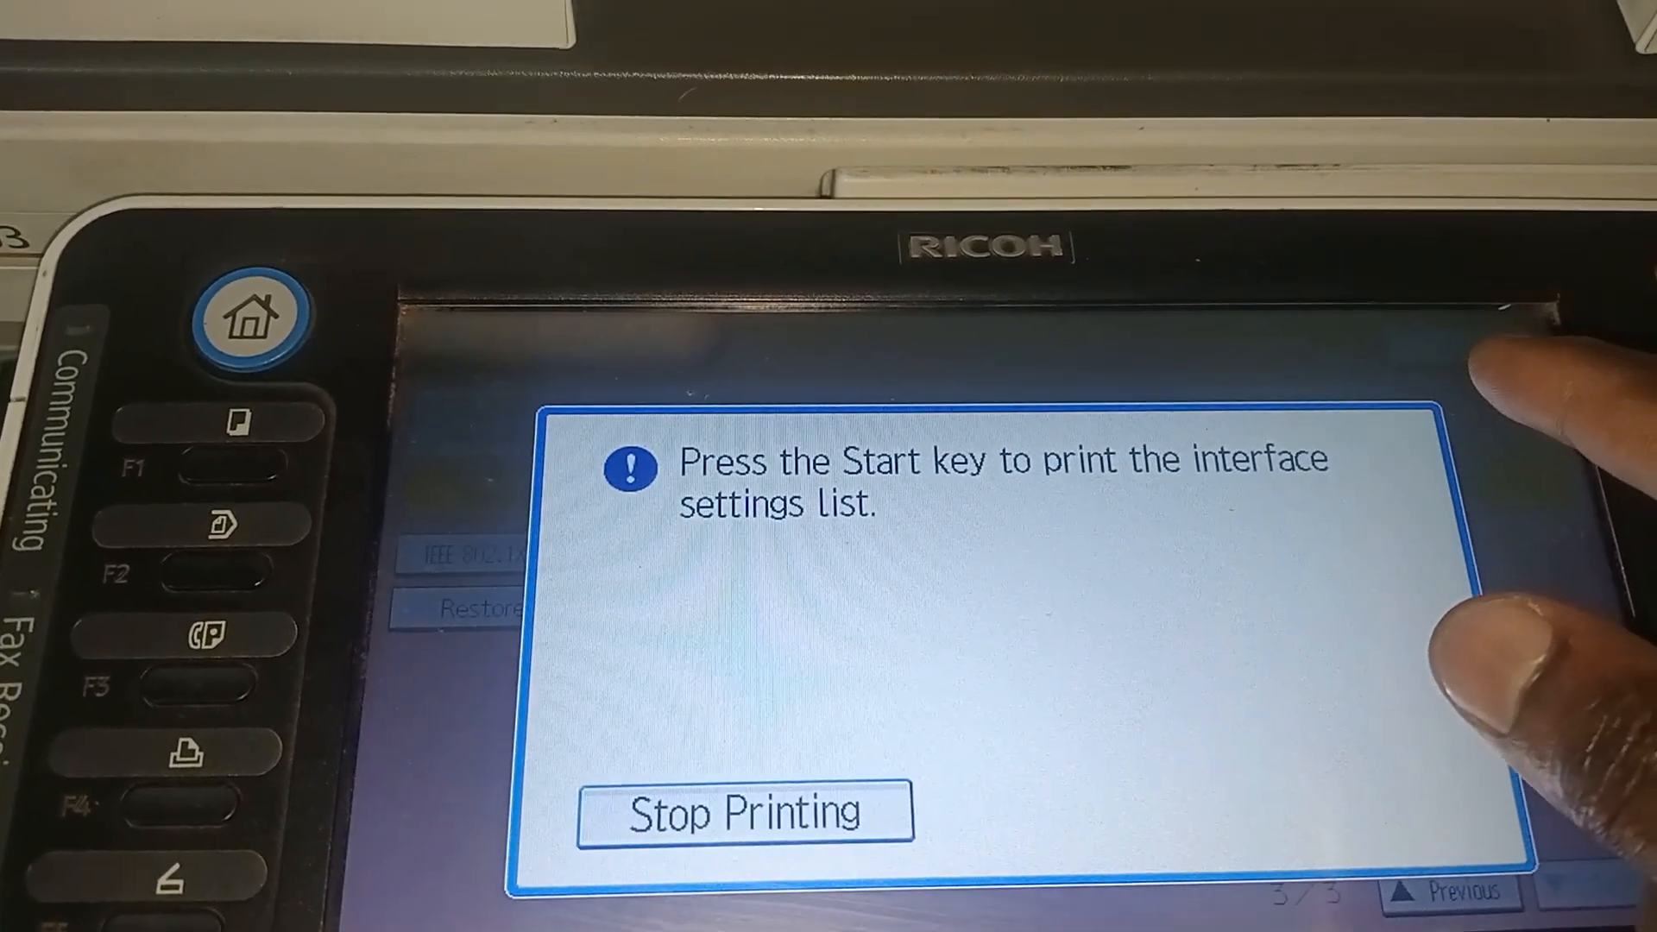
{"action": "left_click", "coordinate": [743, 813]}
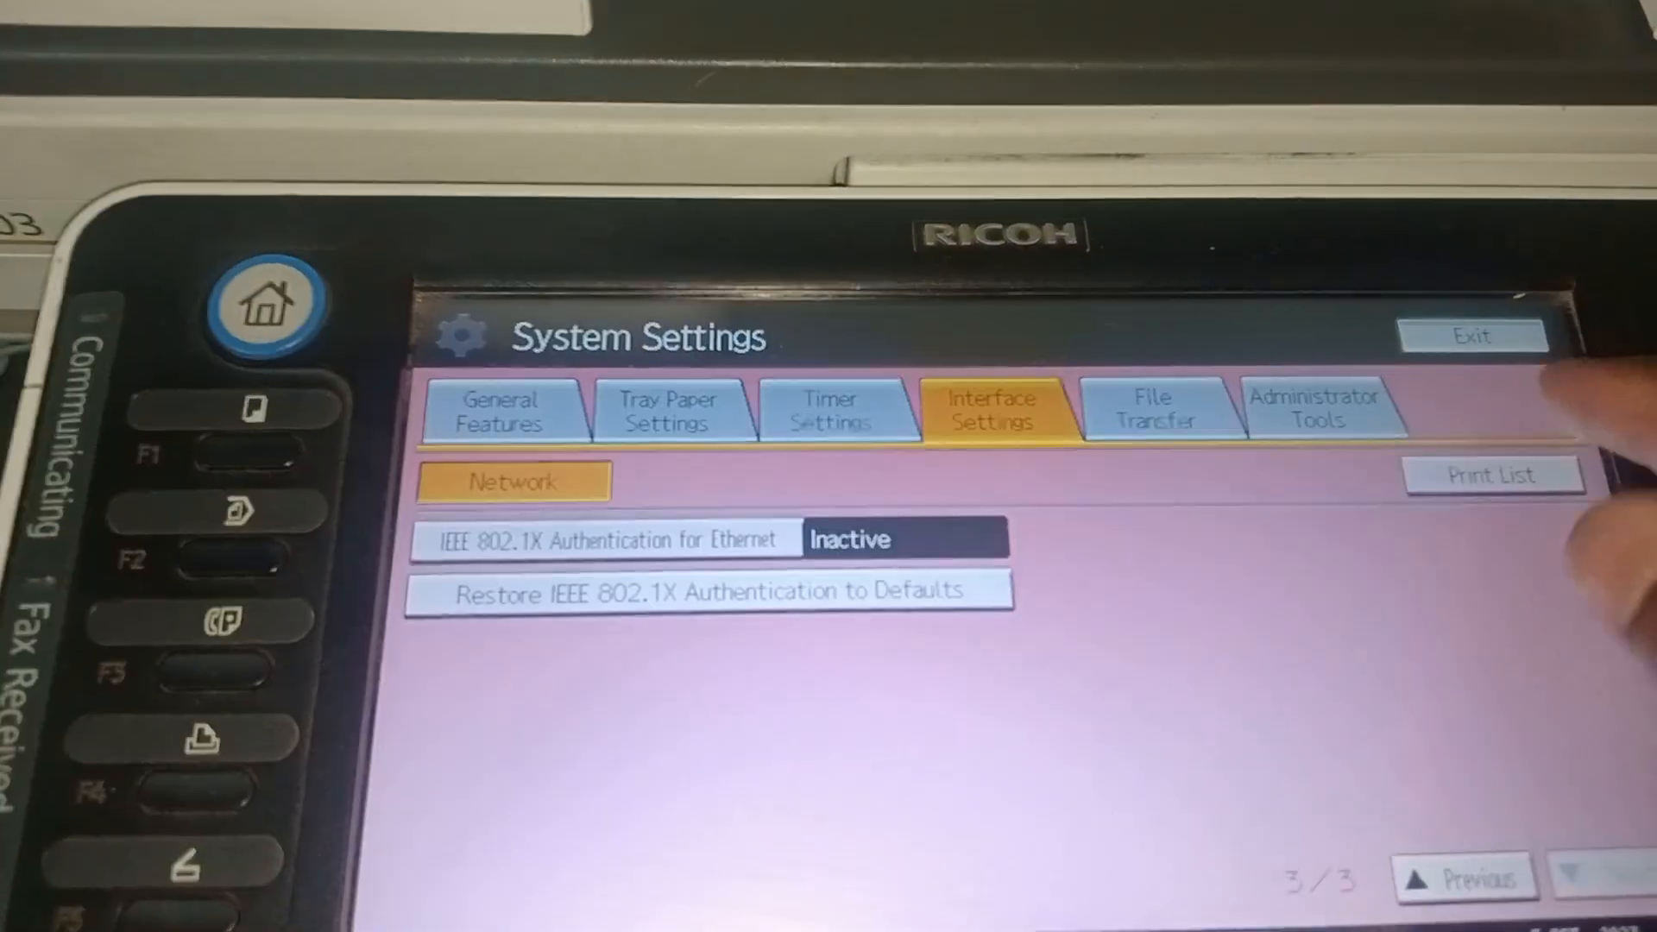
{"action": "left_click", "coordinate": [1472, 335]}
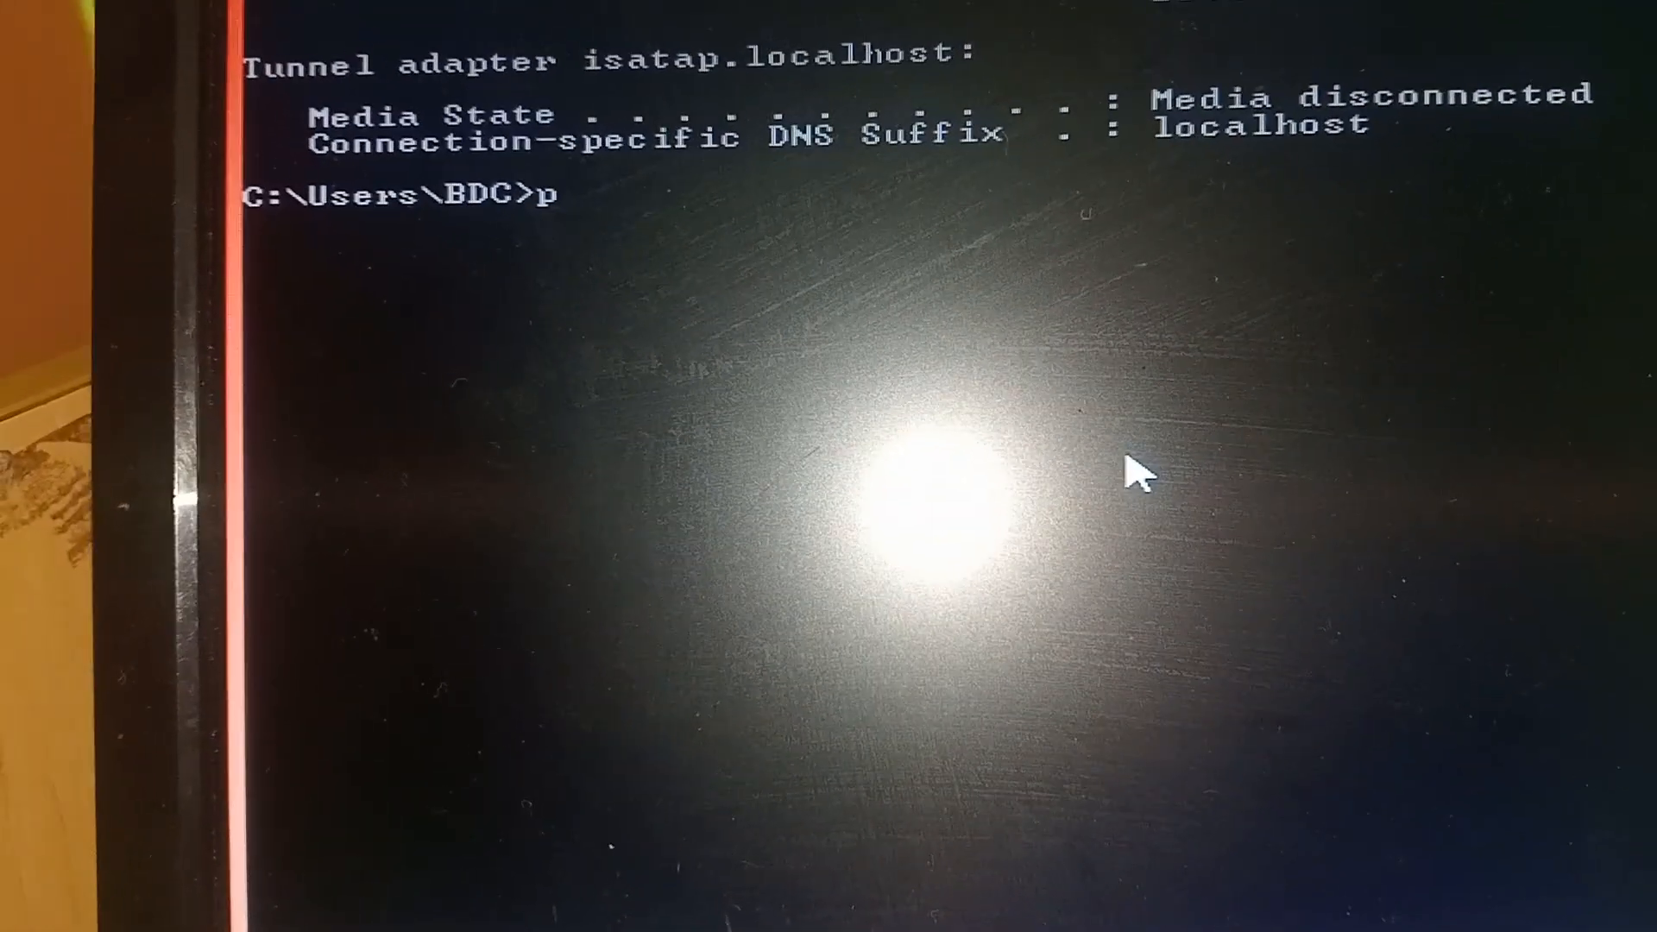
Ping 10.0.0.20 from Command Prompt to check the printer responds.
{"action": "type", "text": "ing 10"}
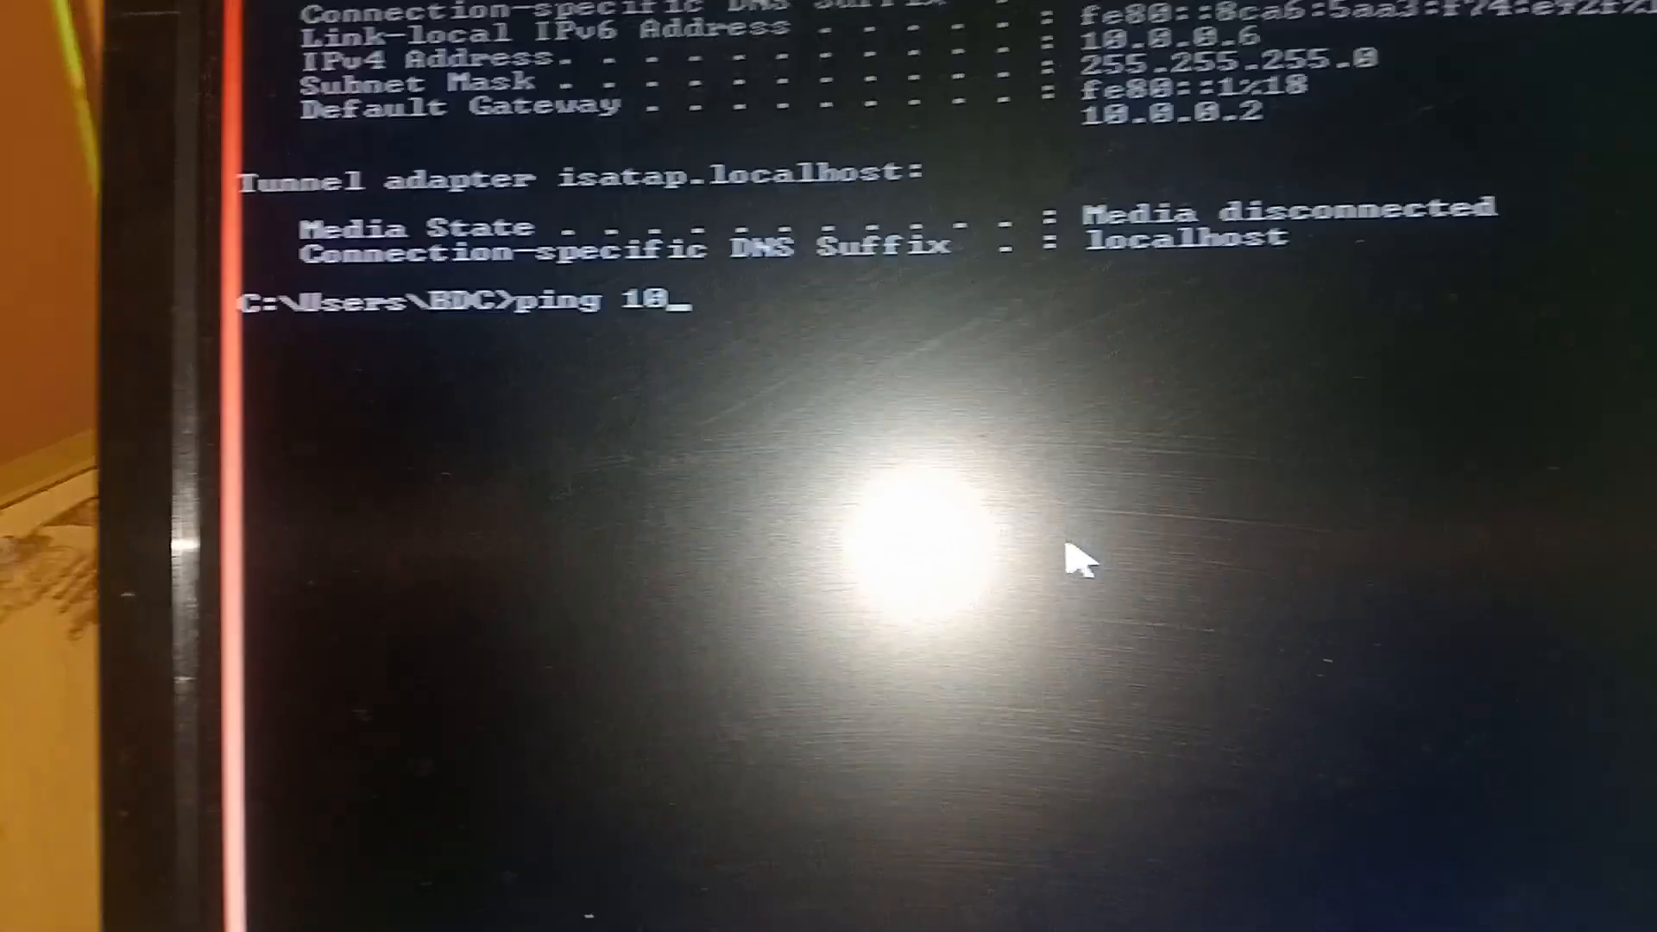
{"action": "type", "text": ".0.0"}
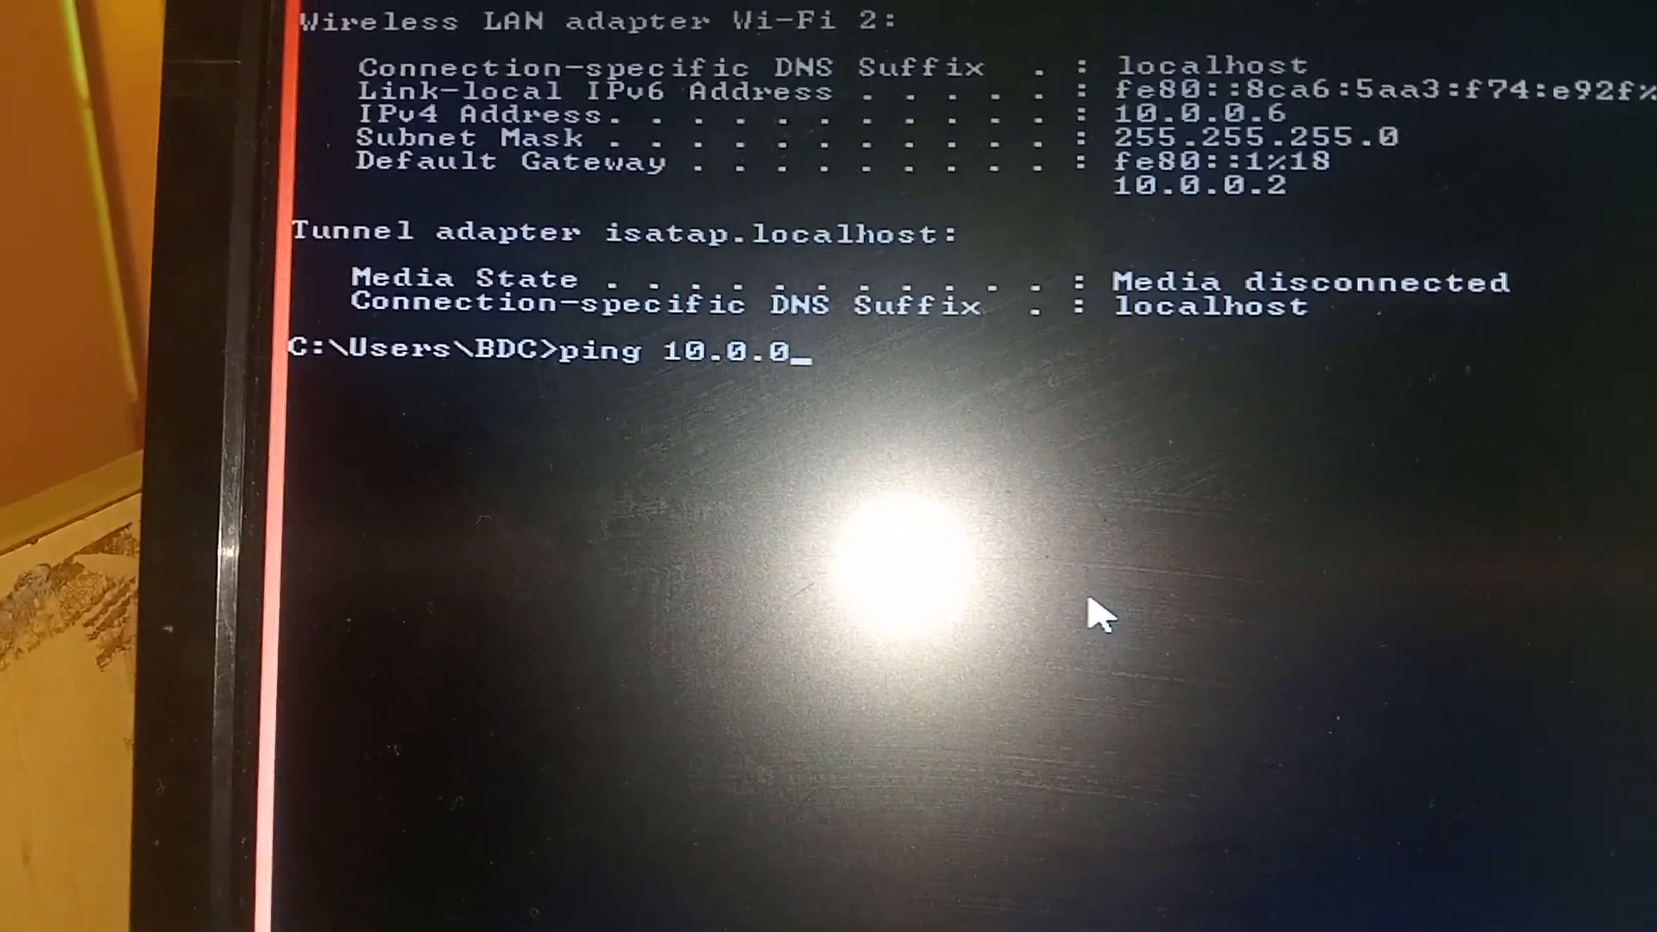
{"action": "type", "text": ".20"}
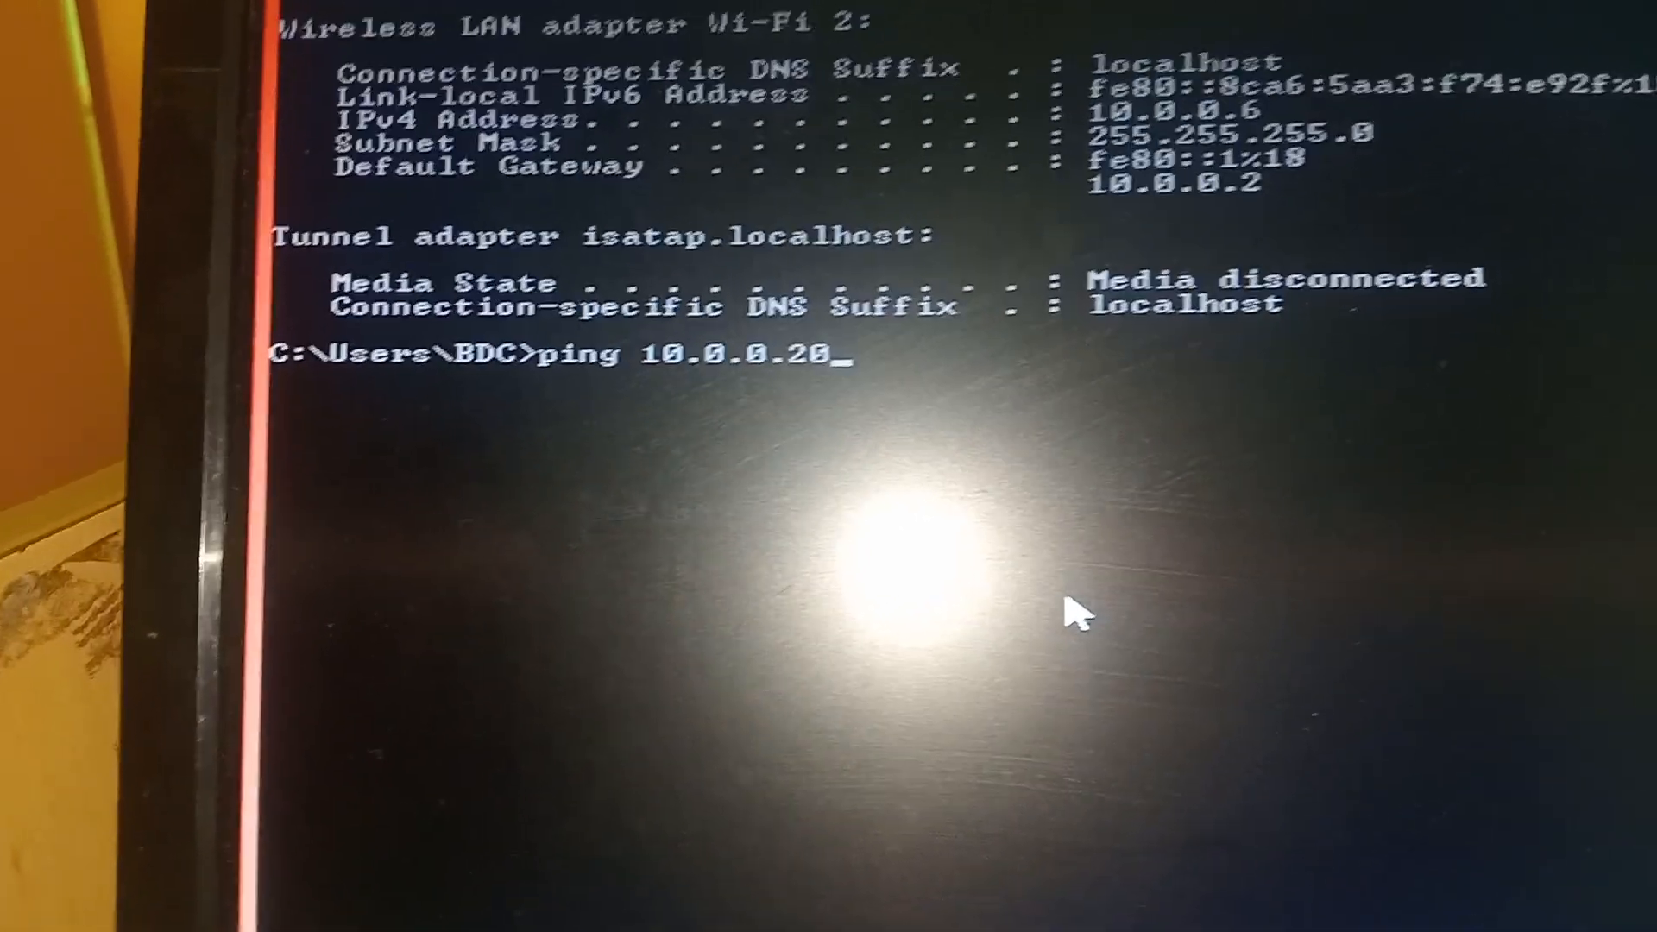
{"action": "key", "text": "Return"}
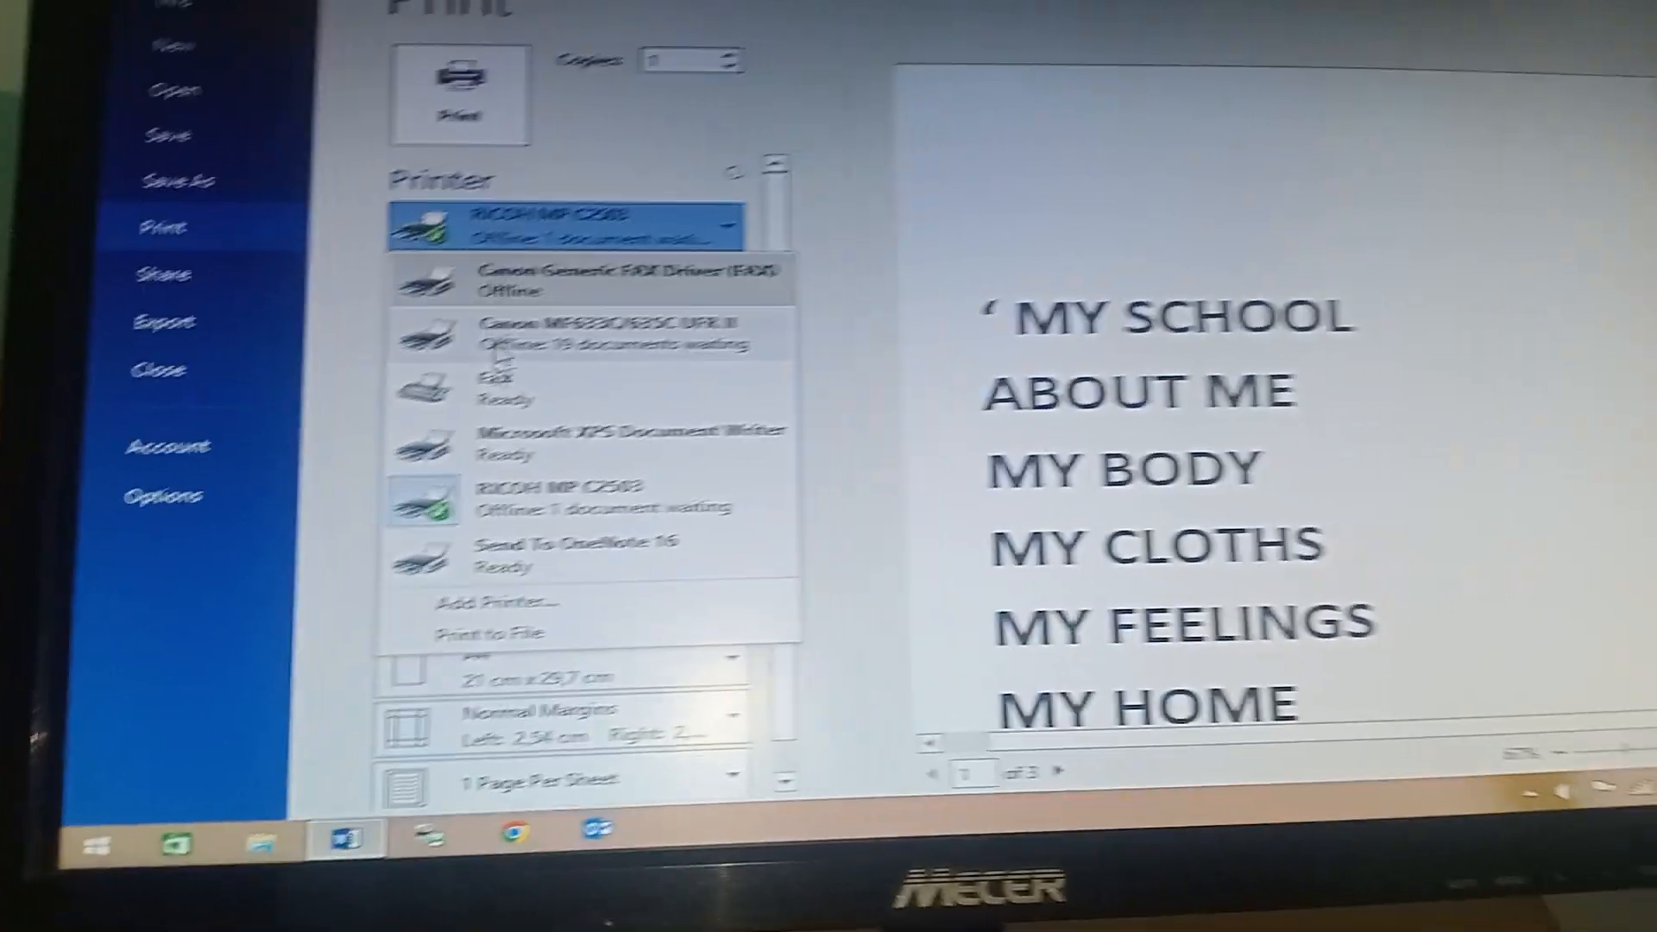
Try Add Printer from Word's print screen and dismiss the Active Directory unavailable error.
{"action": "left_click", "coordinate": [581, 497]}
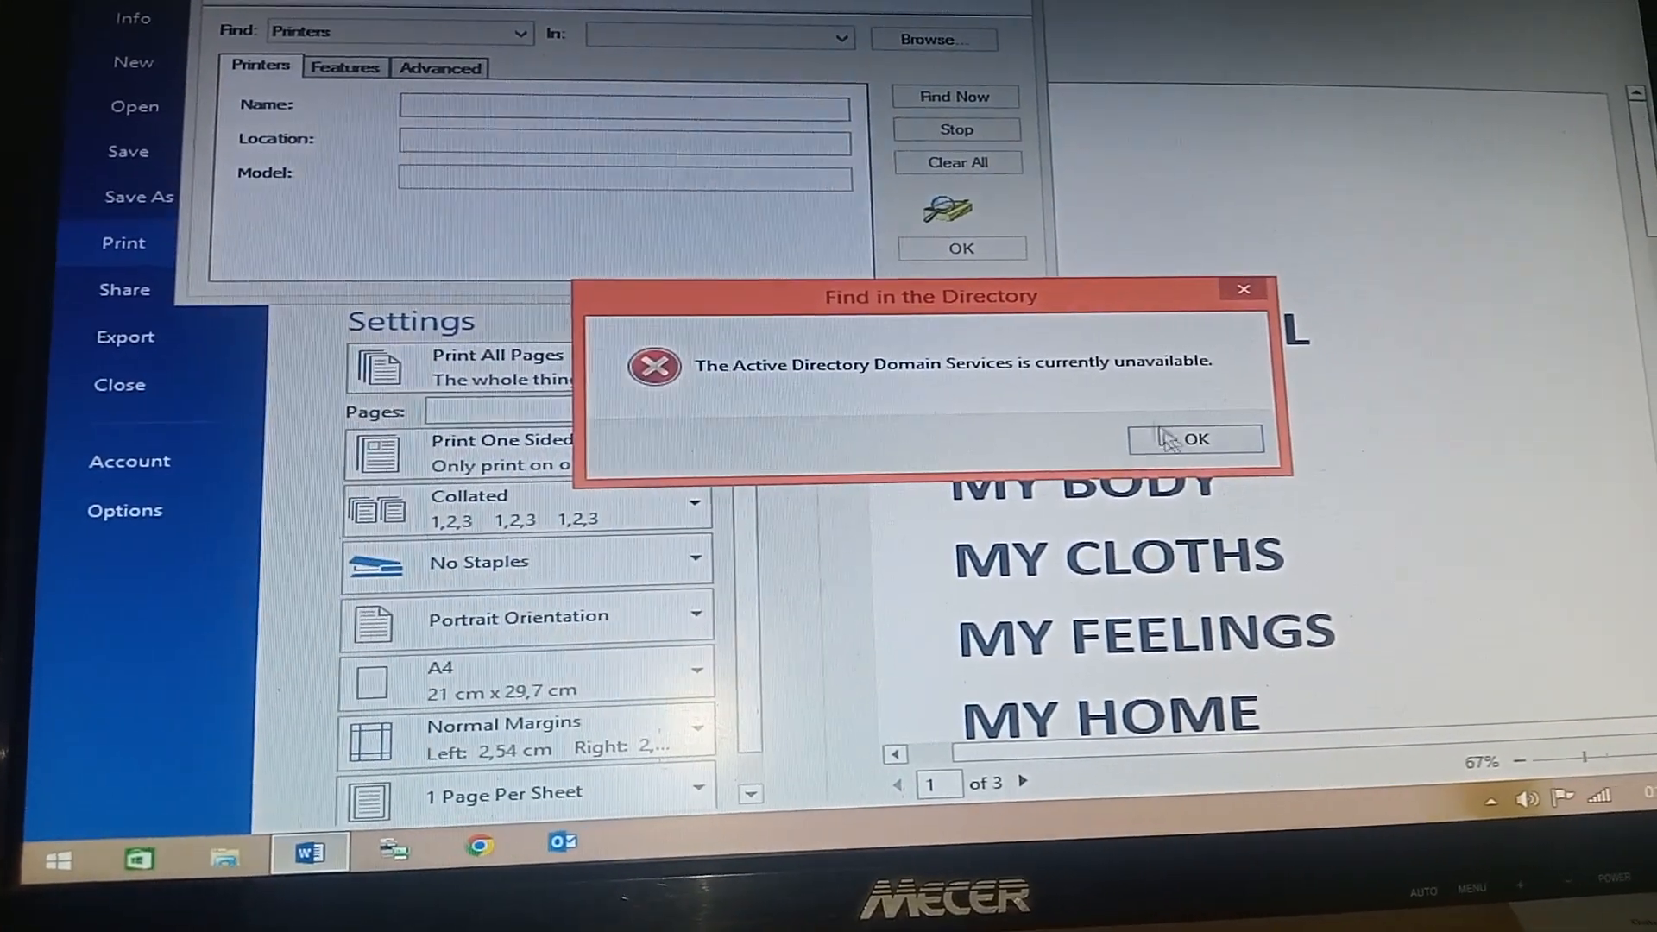
{"action": "left_click", "coordinate": [1195, 438]}
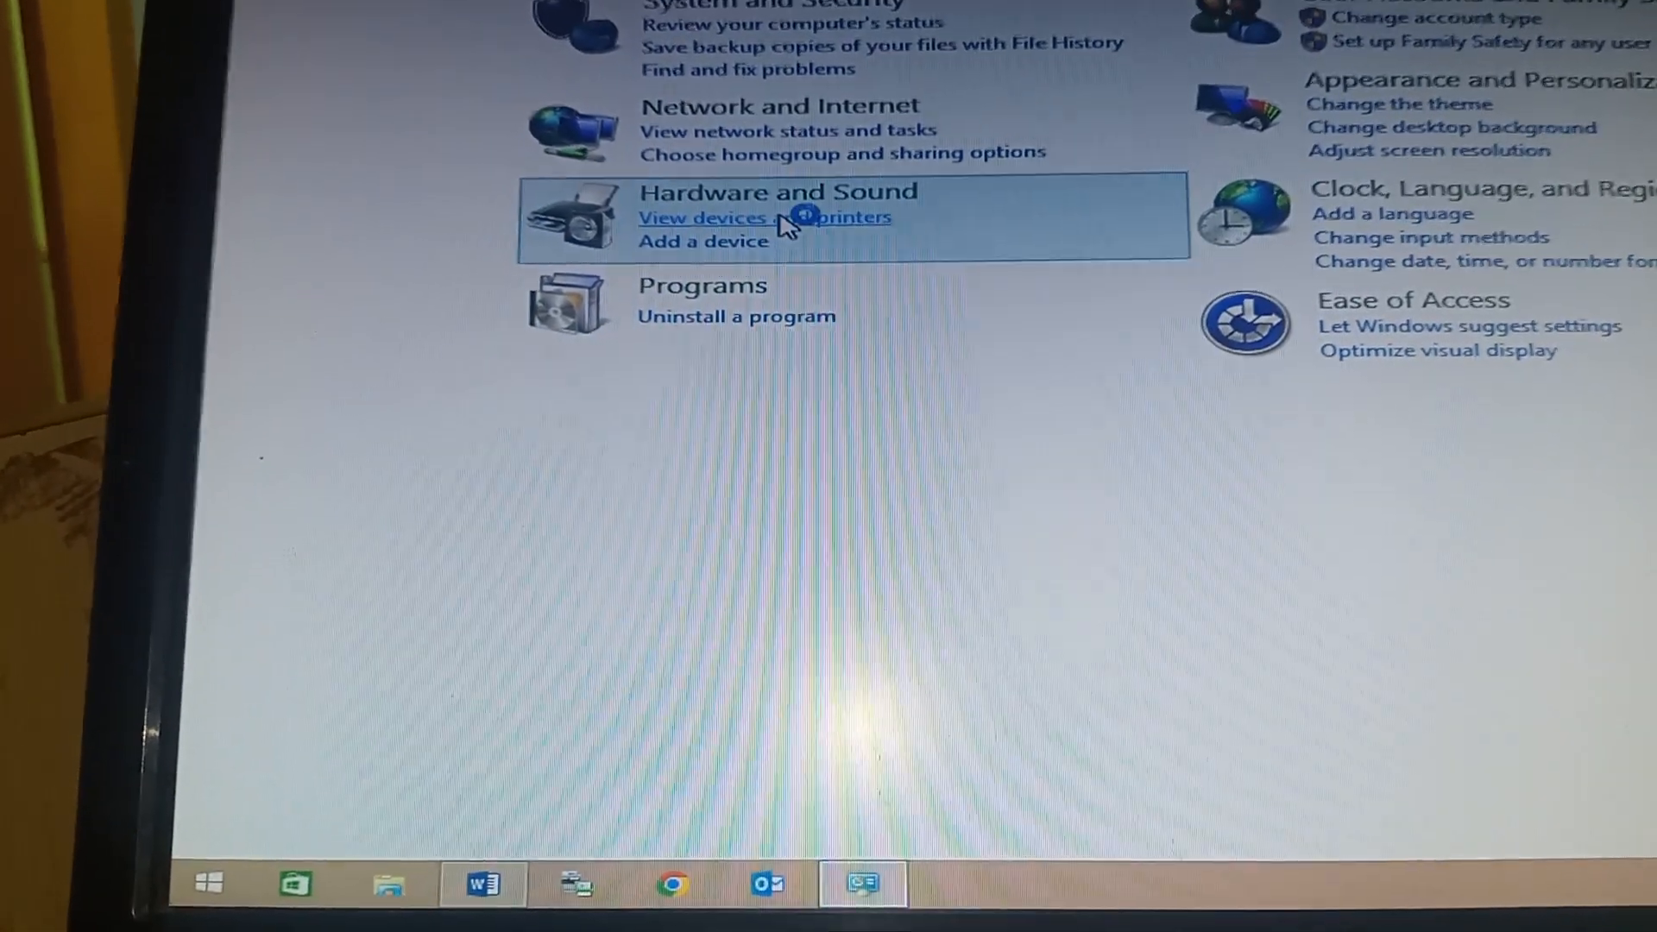
View Devices and Printers and select the RICOH MP C2503 entry.
{"action": "left_click", "coordinate": [710, 217]}
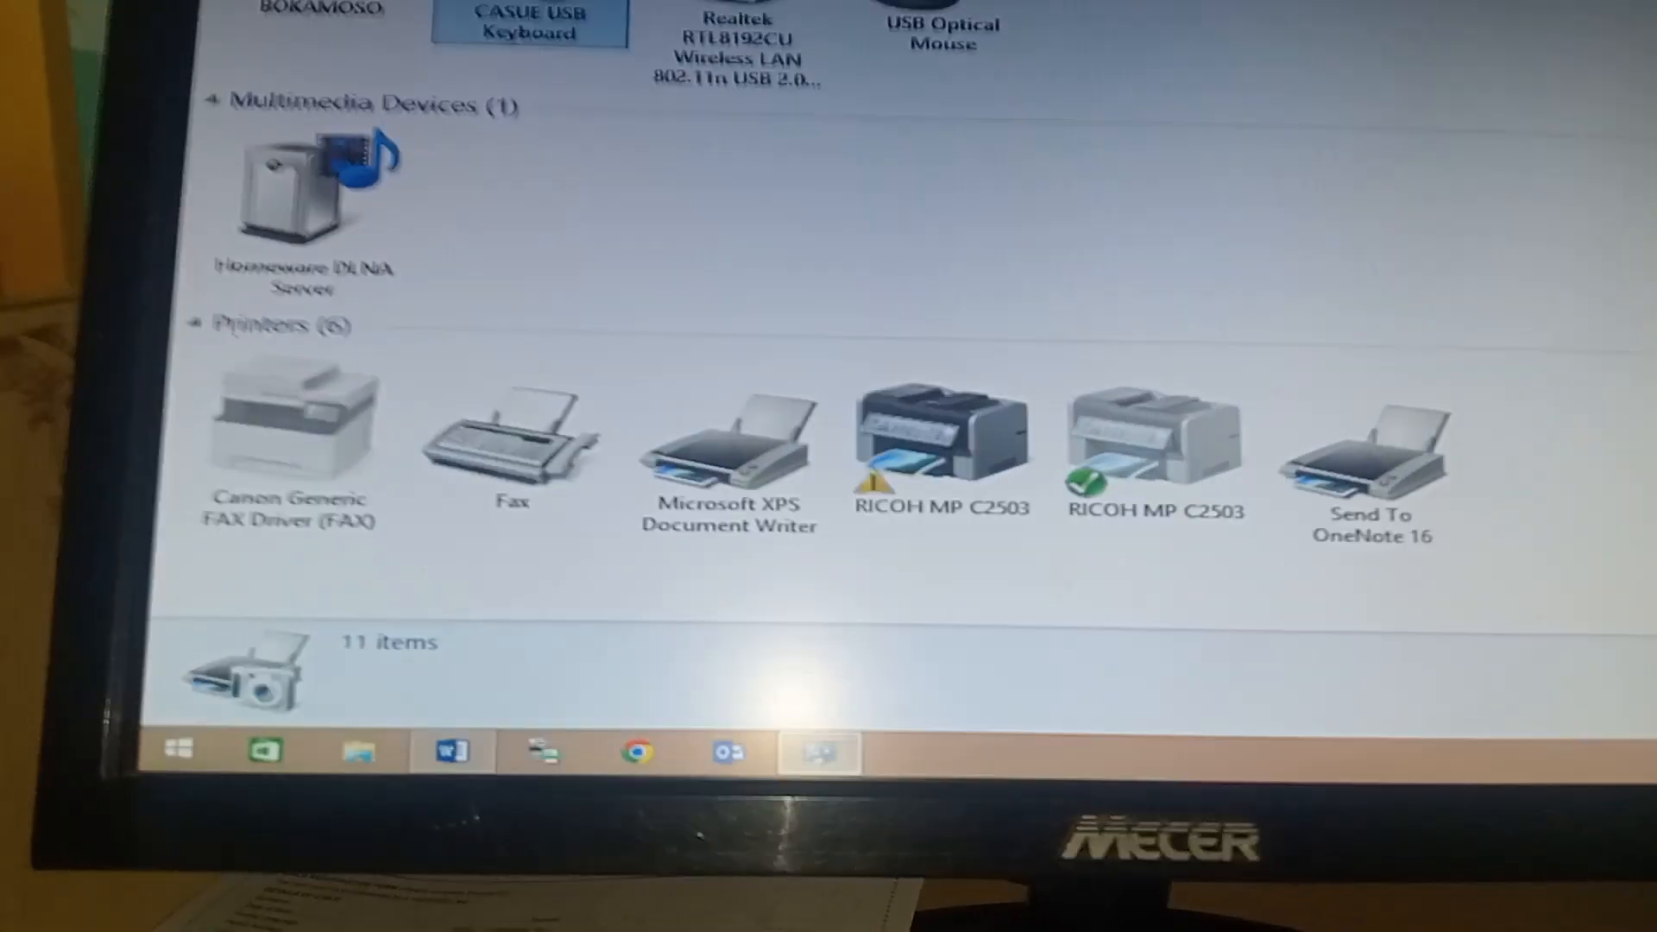
{"action": "left_click", "coordinate": [1136, 433]}
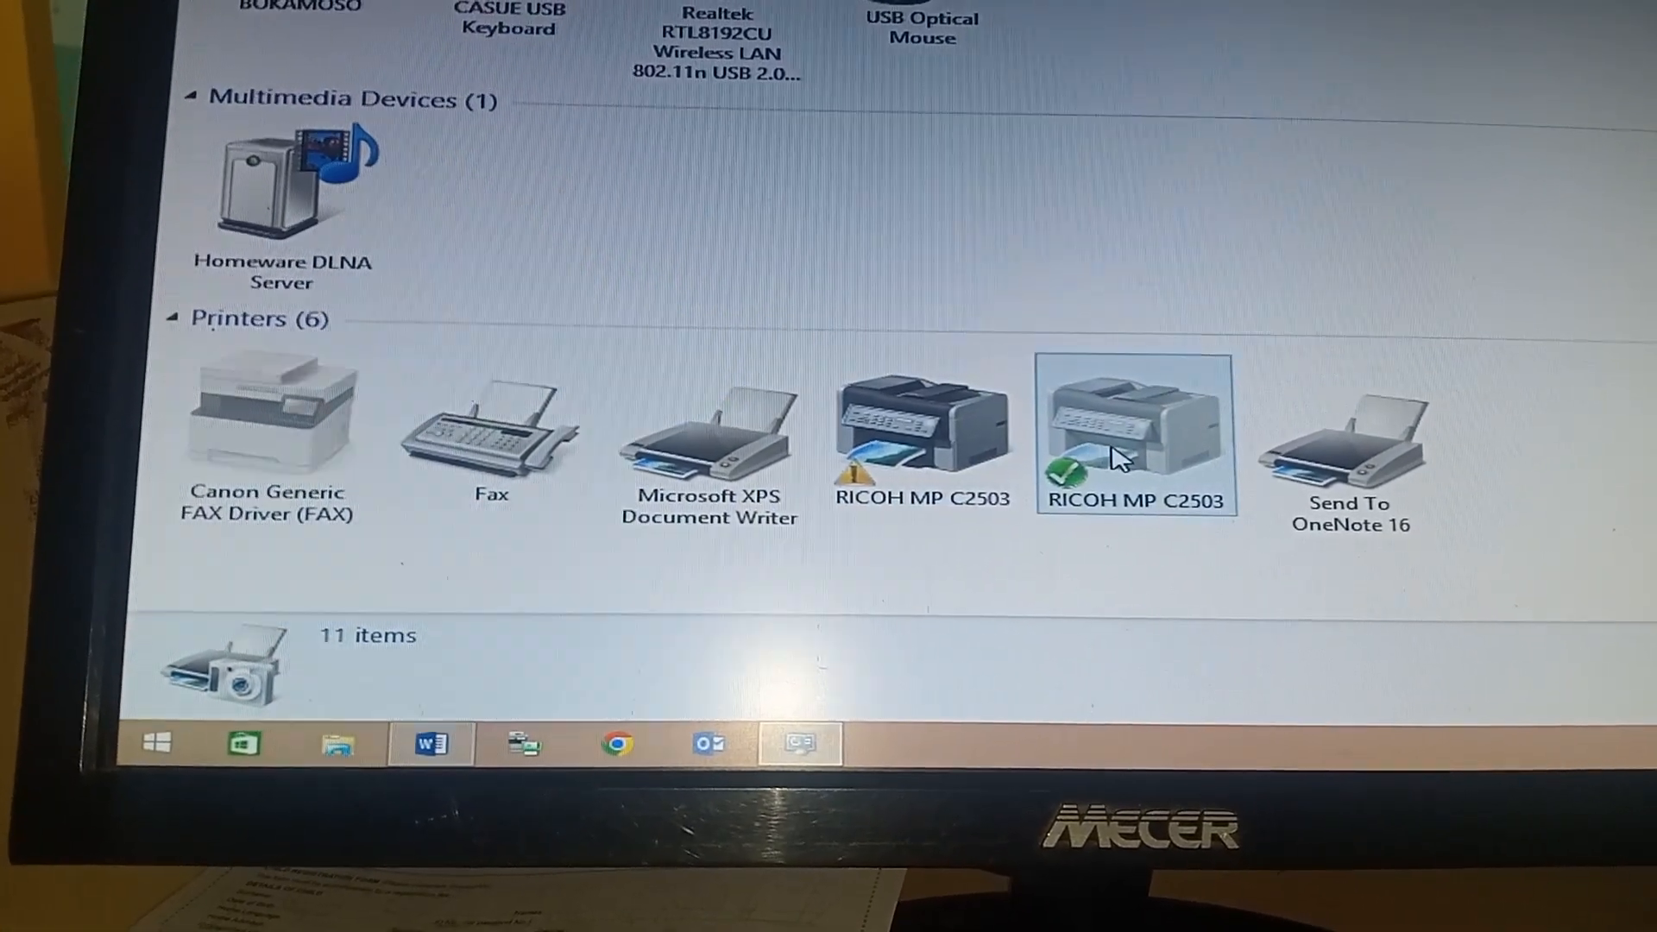
Add the RICOH MP C2503 found at 10.0.0.20, keeping its currently installed driver.
{"action": "right_click", "coordinate": [1136, 438]}
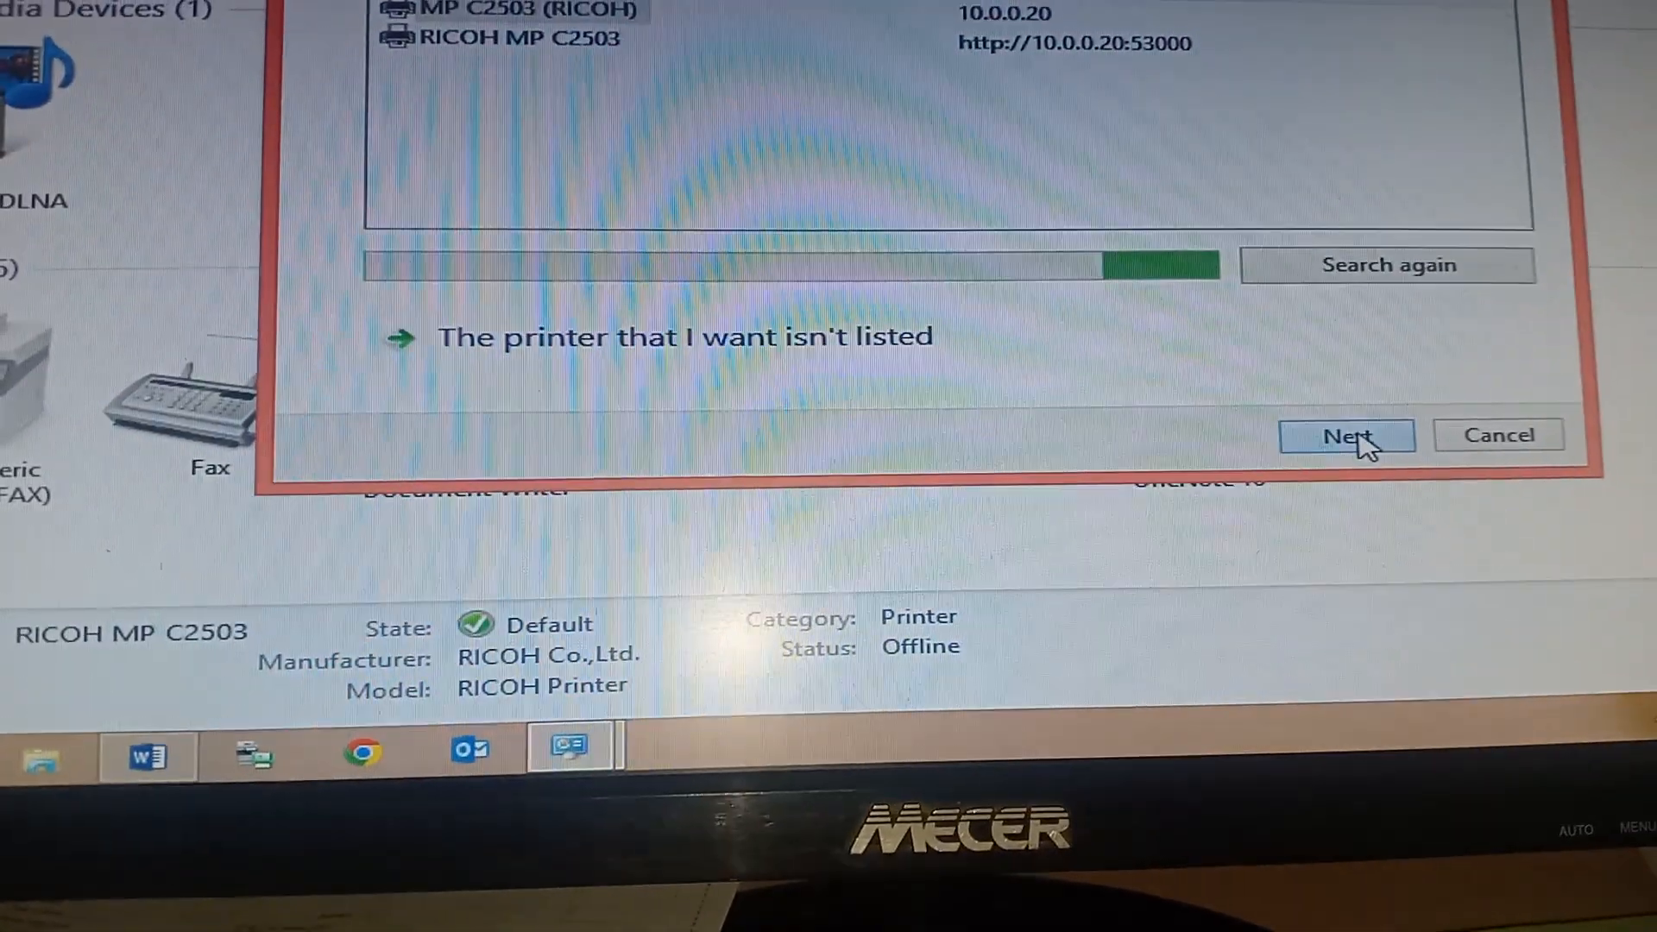
{"action": "left_click", "coordinate": [1346, 435]}
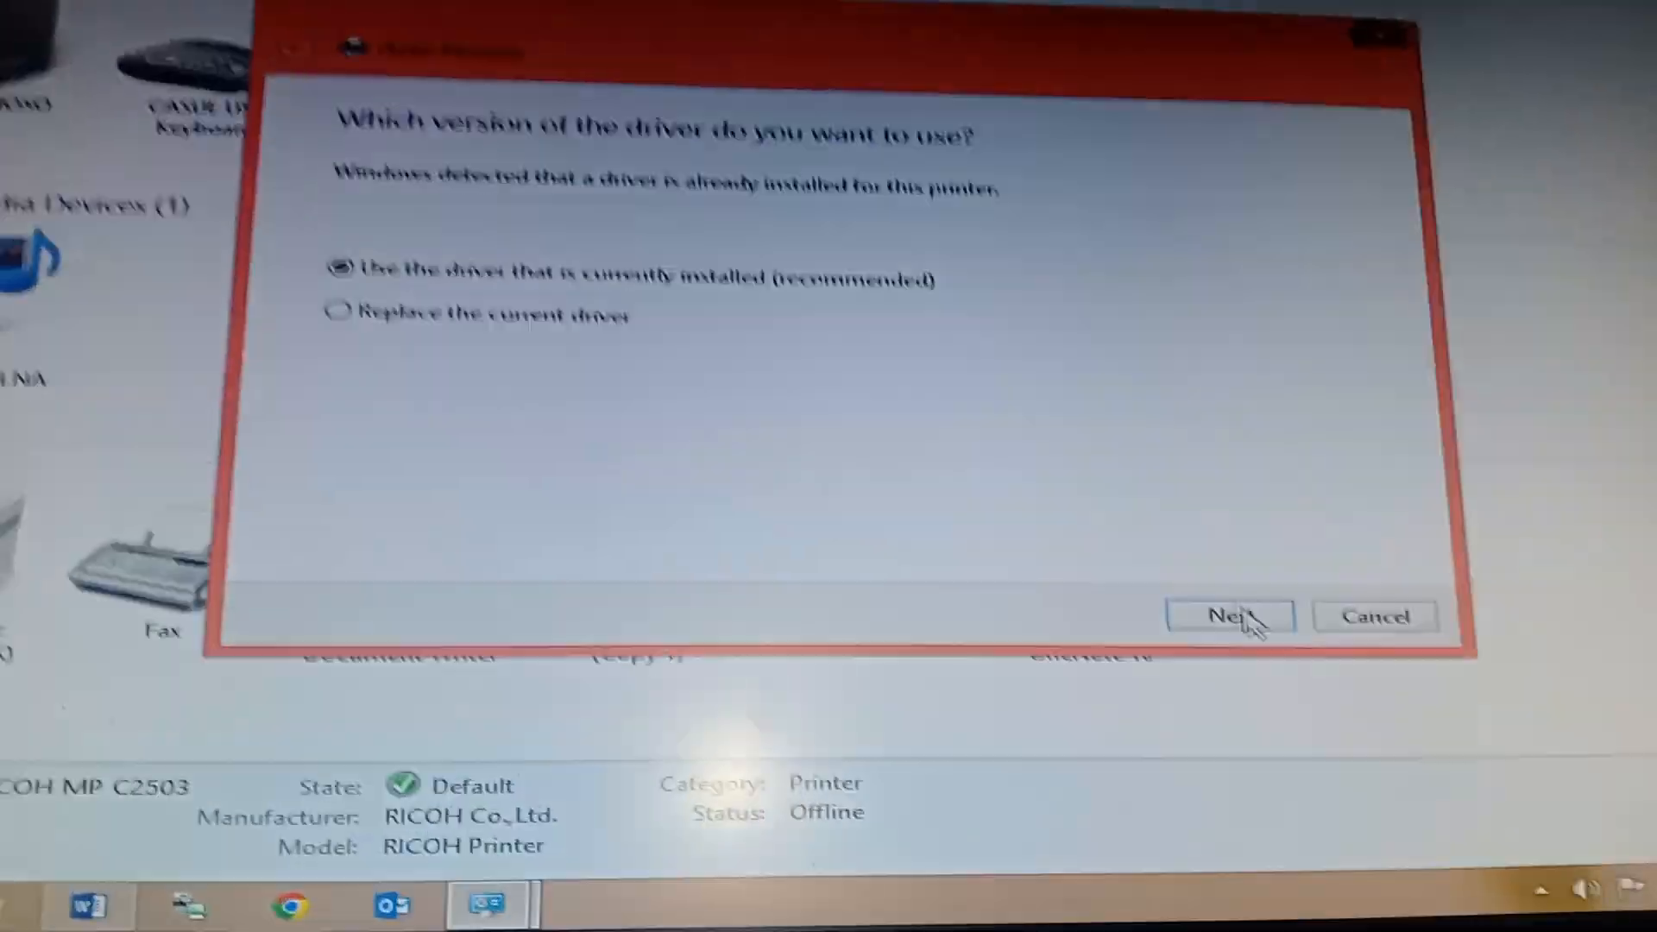
{"action": "left_click", "coordinate": [1227, 616]}
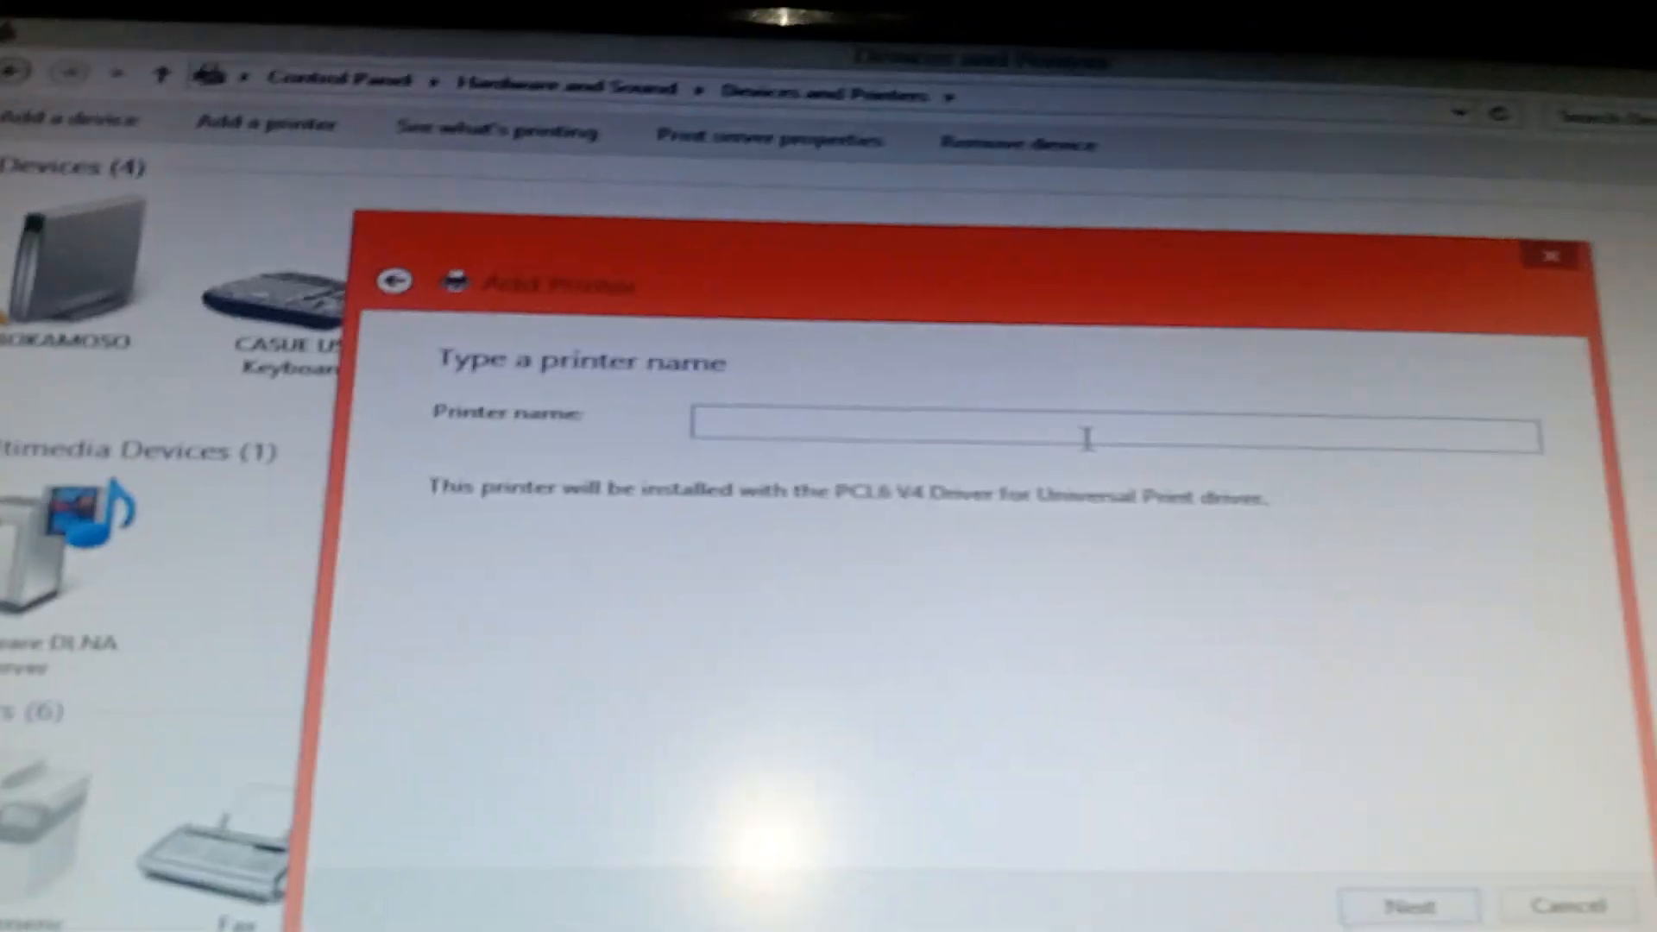
Name the printer 'ricoh network' and share it as 'ricoh network'.
{"action": "type", "text": "r"}
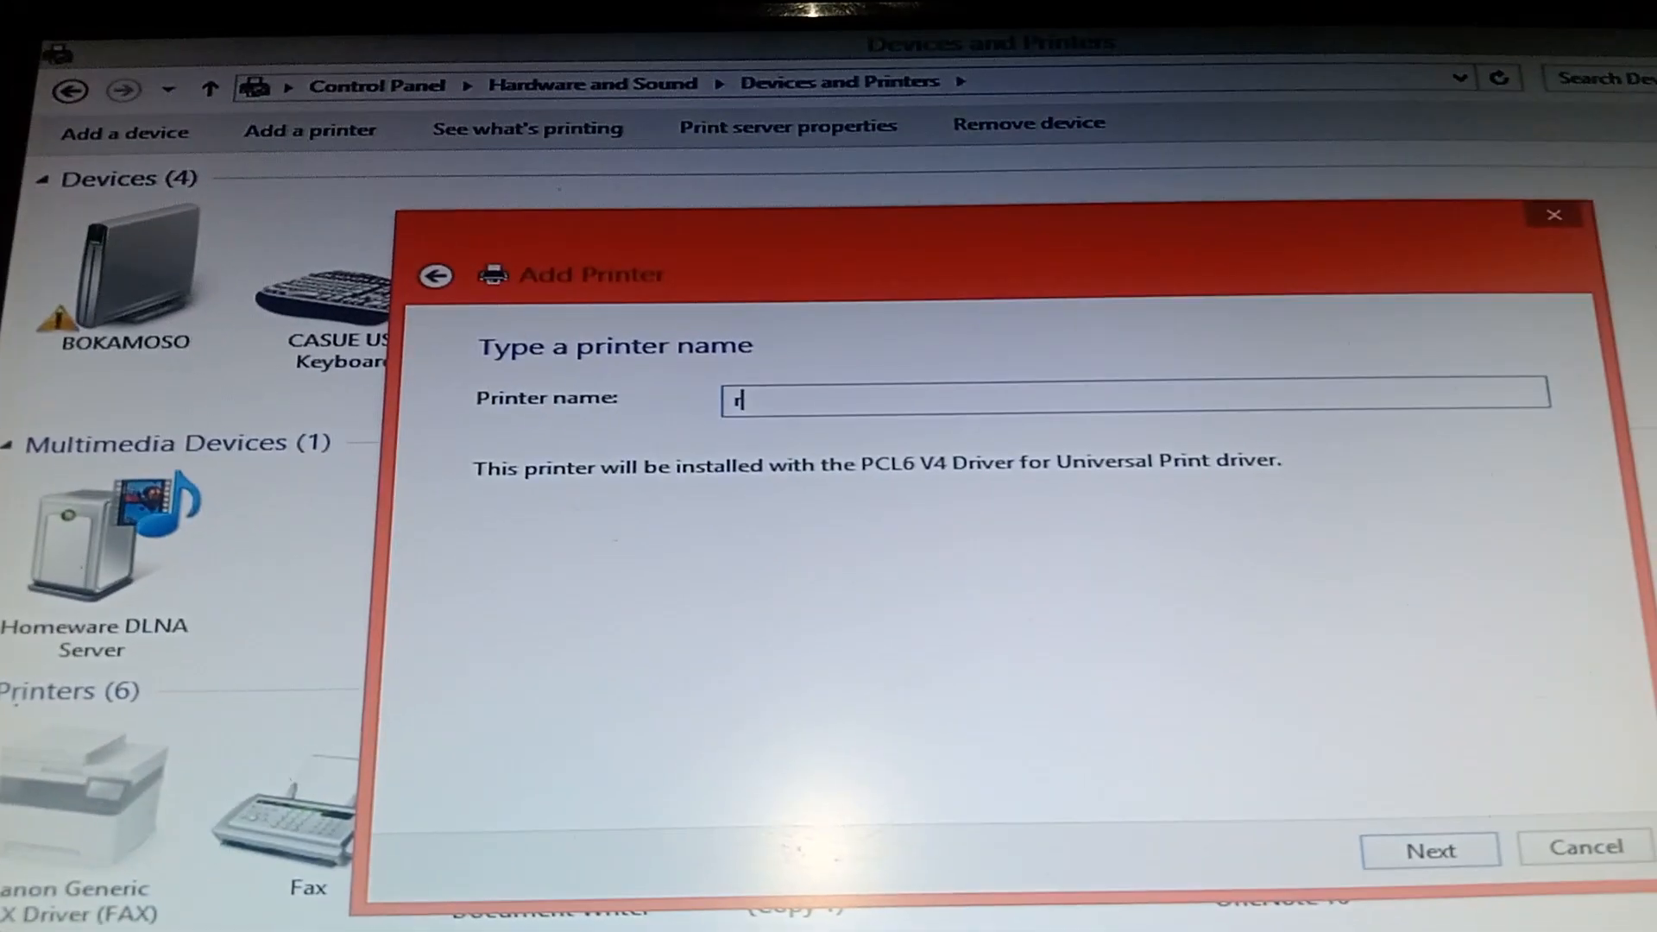
{"action": "type", "text": "i"}
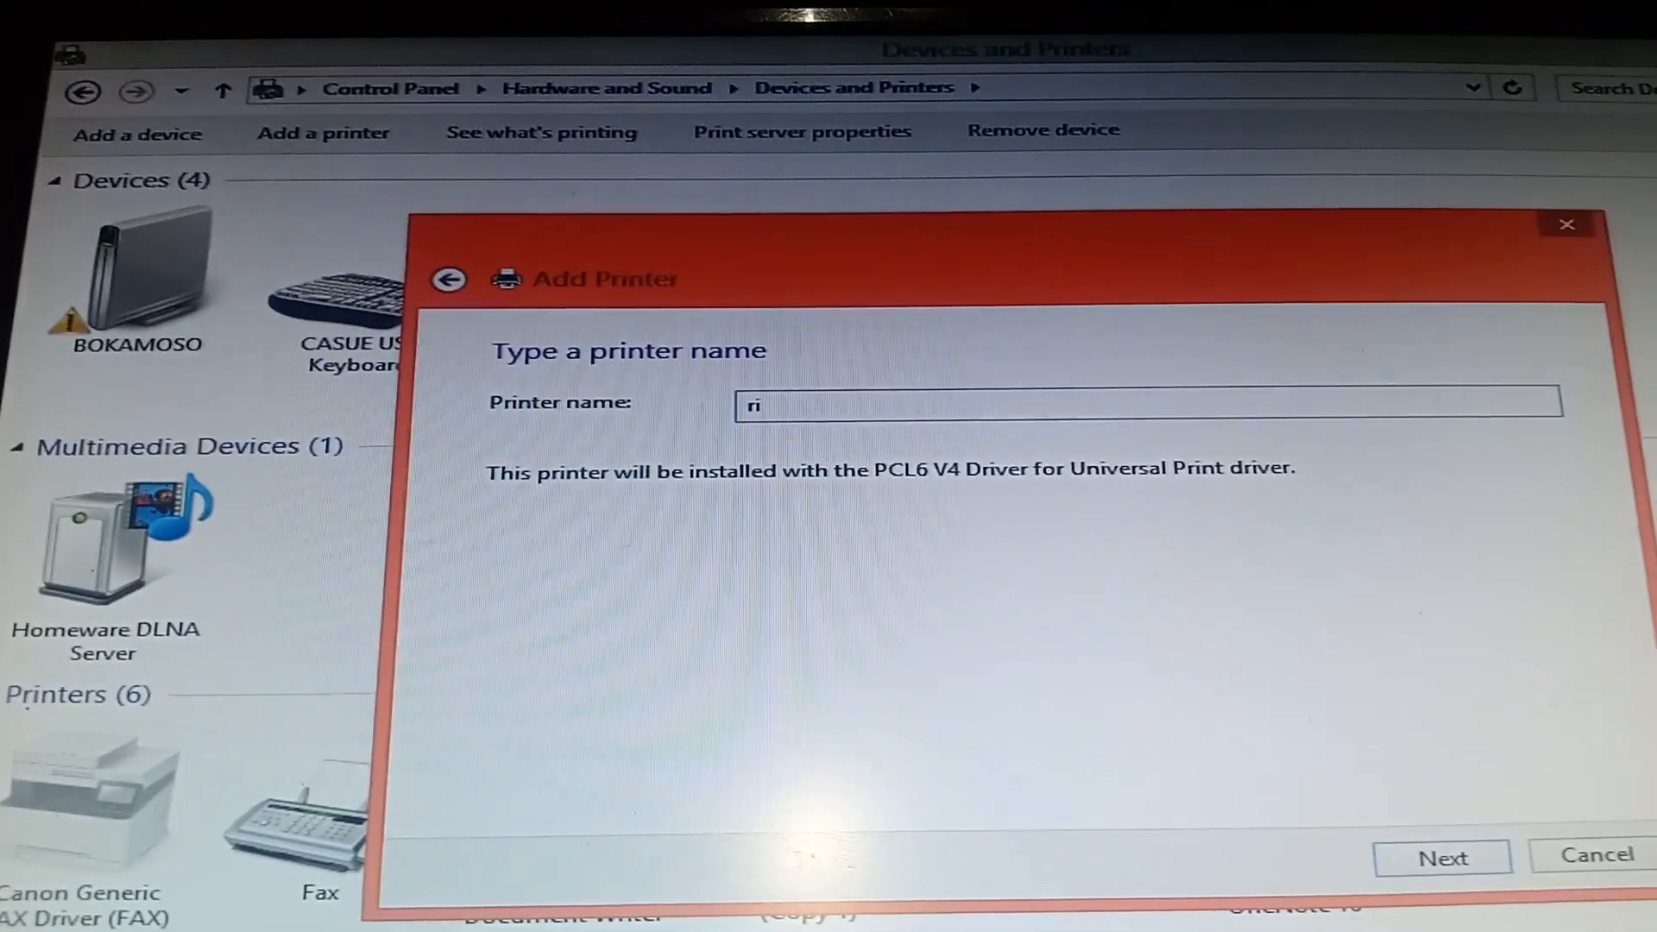
{"action": "type", "text": "d"}
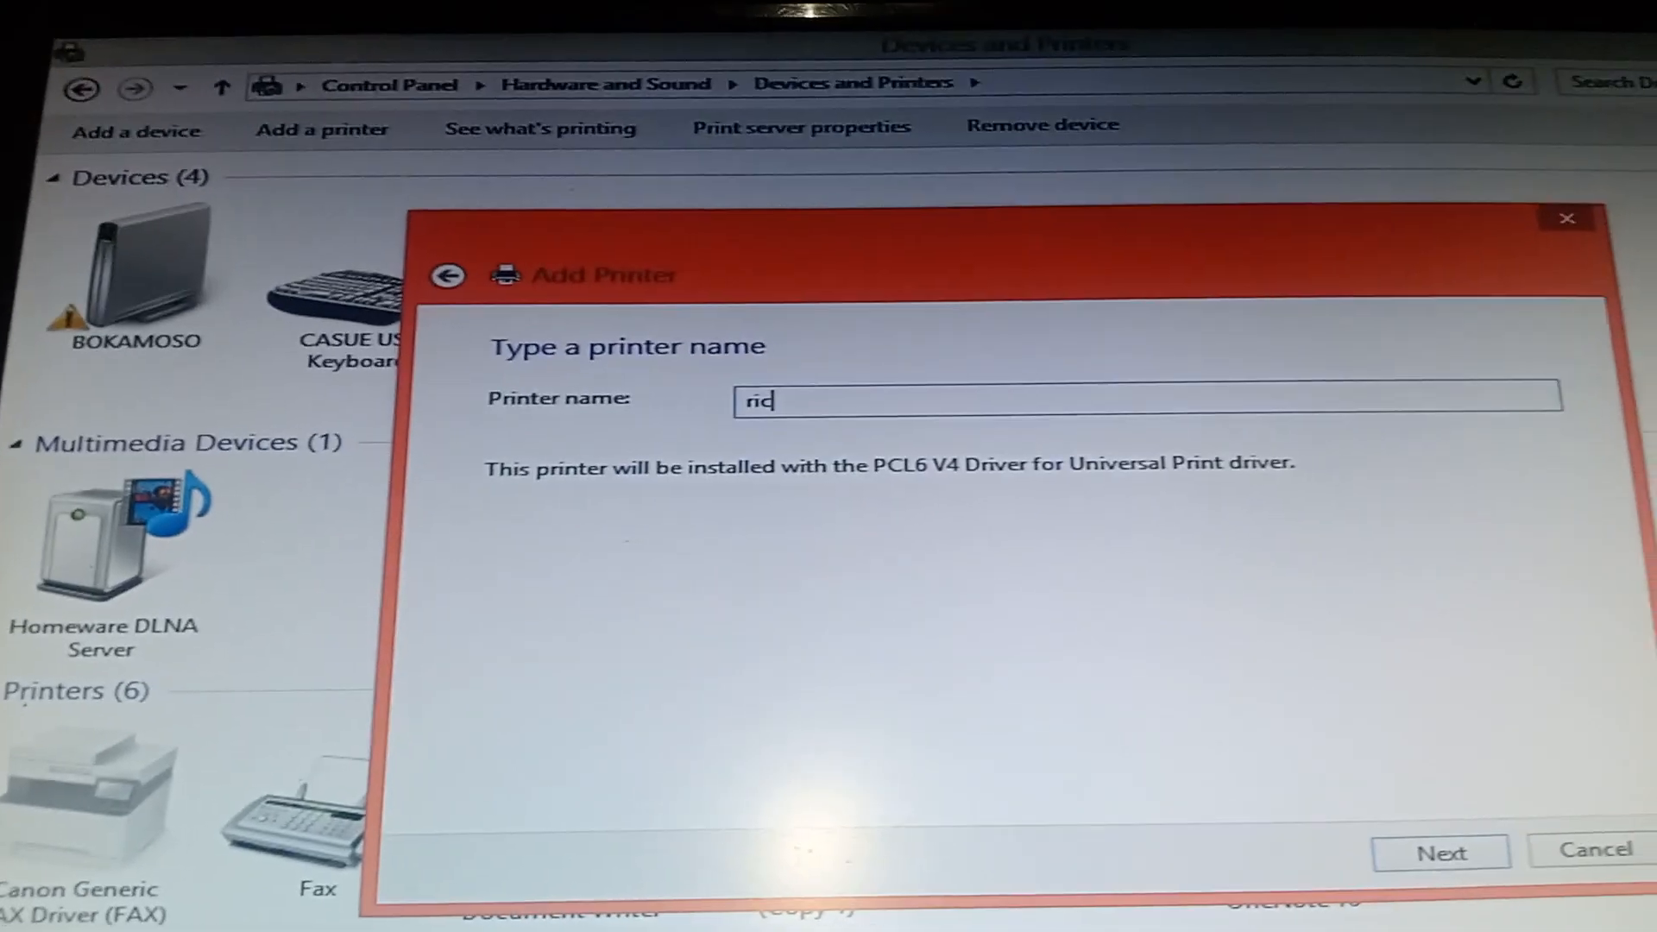
{"action": "type", "text": "oh"}
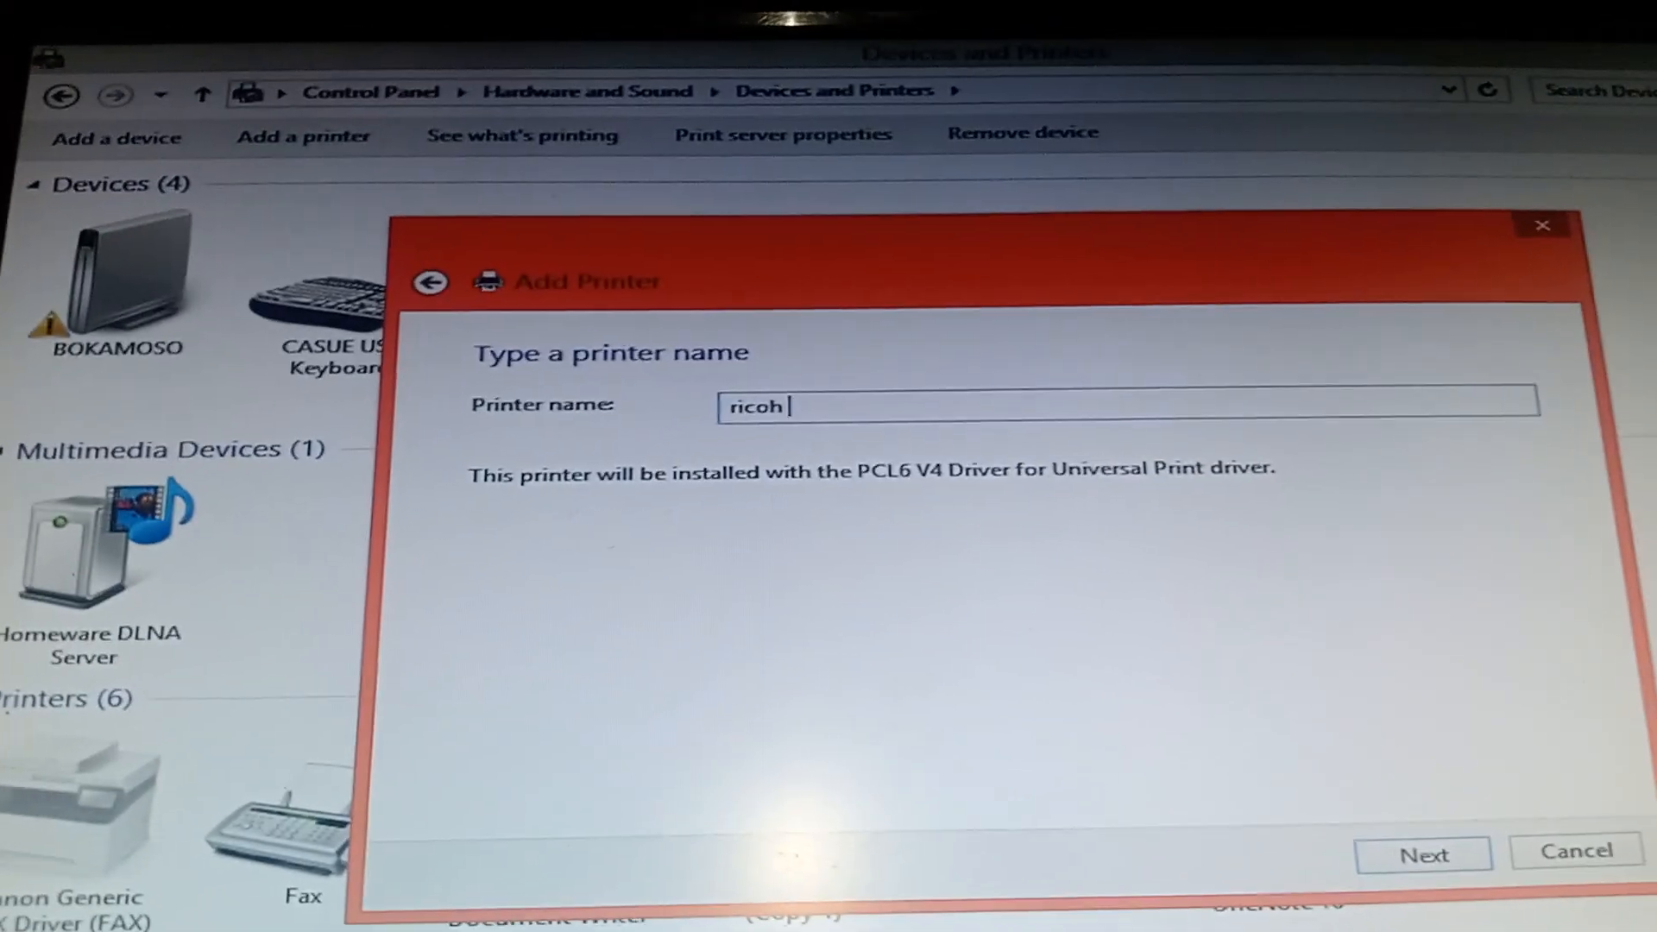
{"action": "type", "text": "t"}
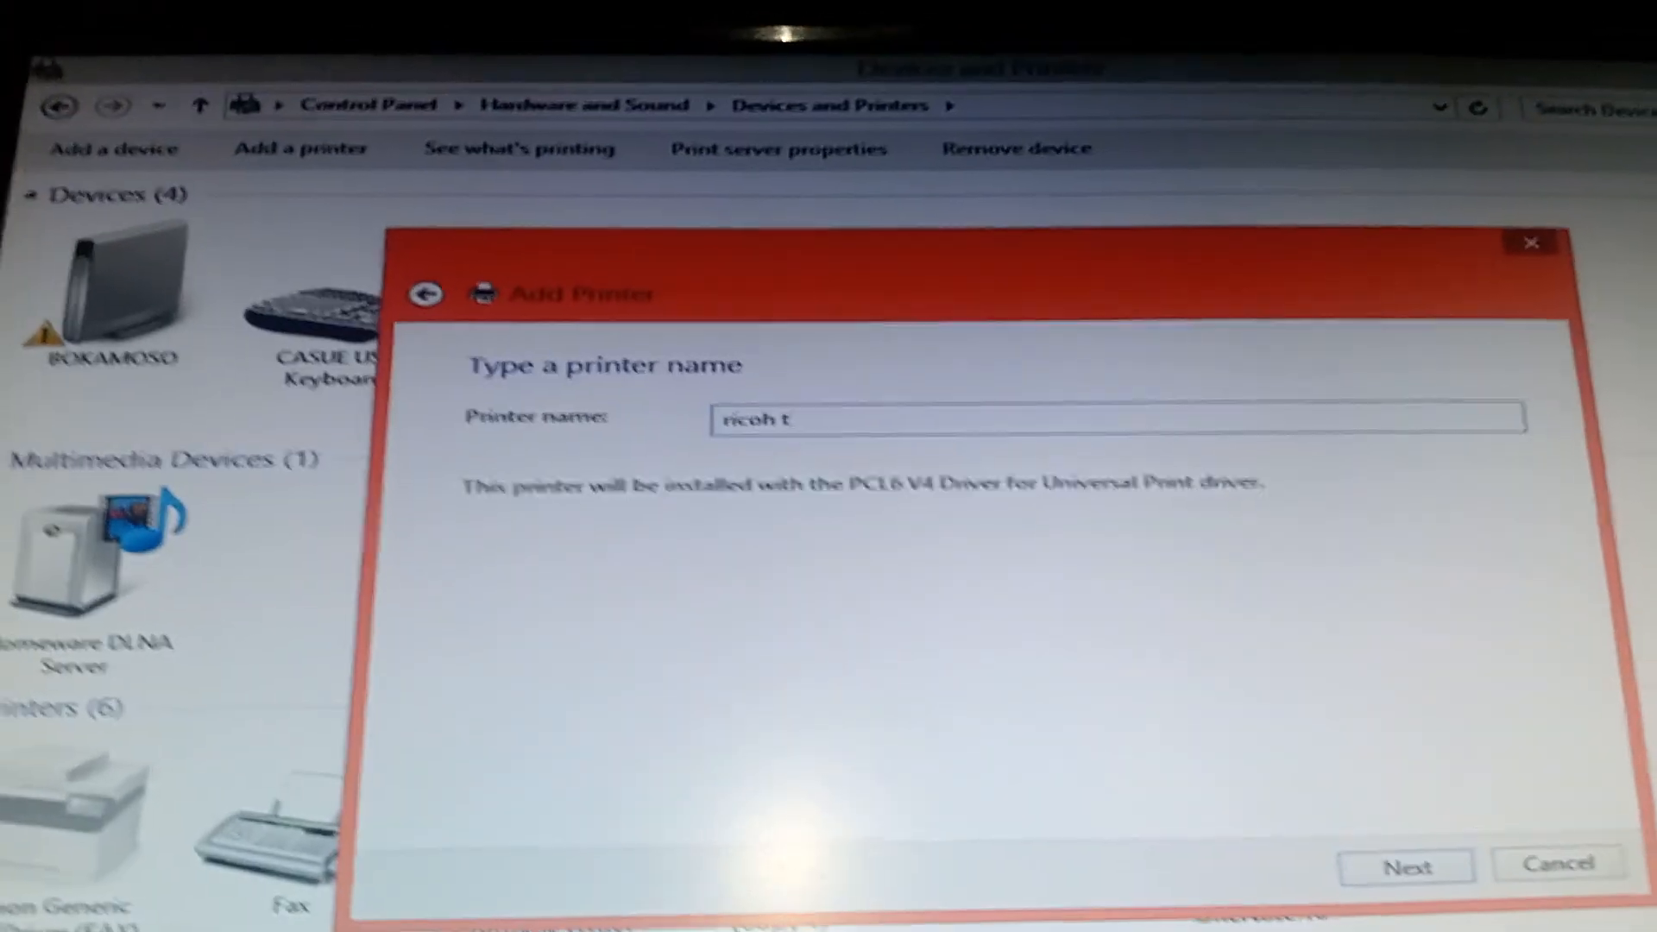
{"action": "type", "text": "network"}
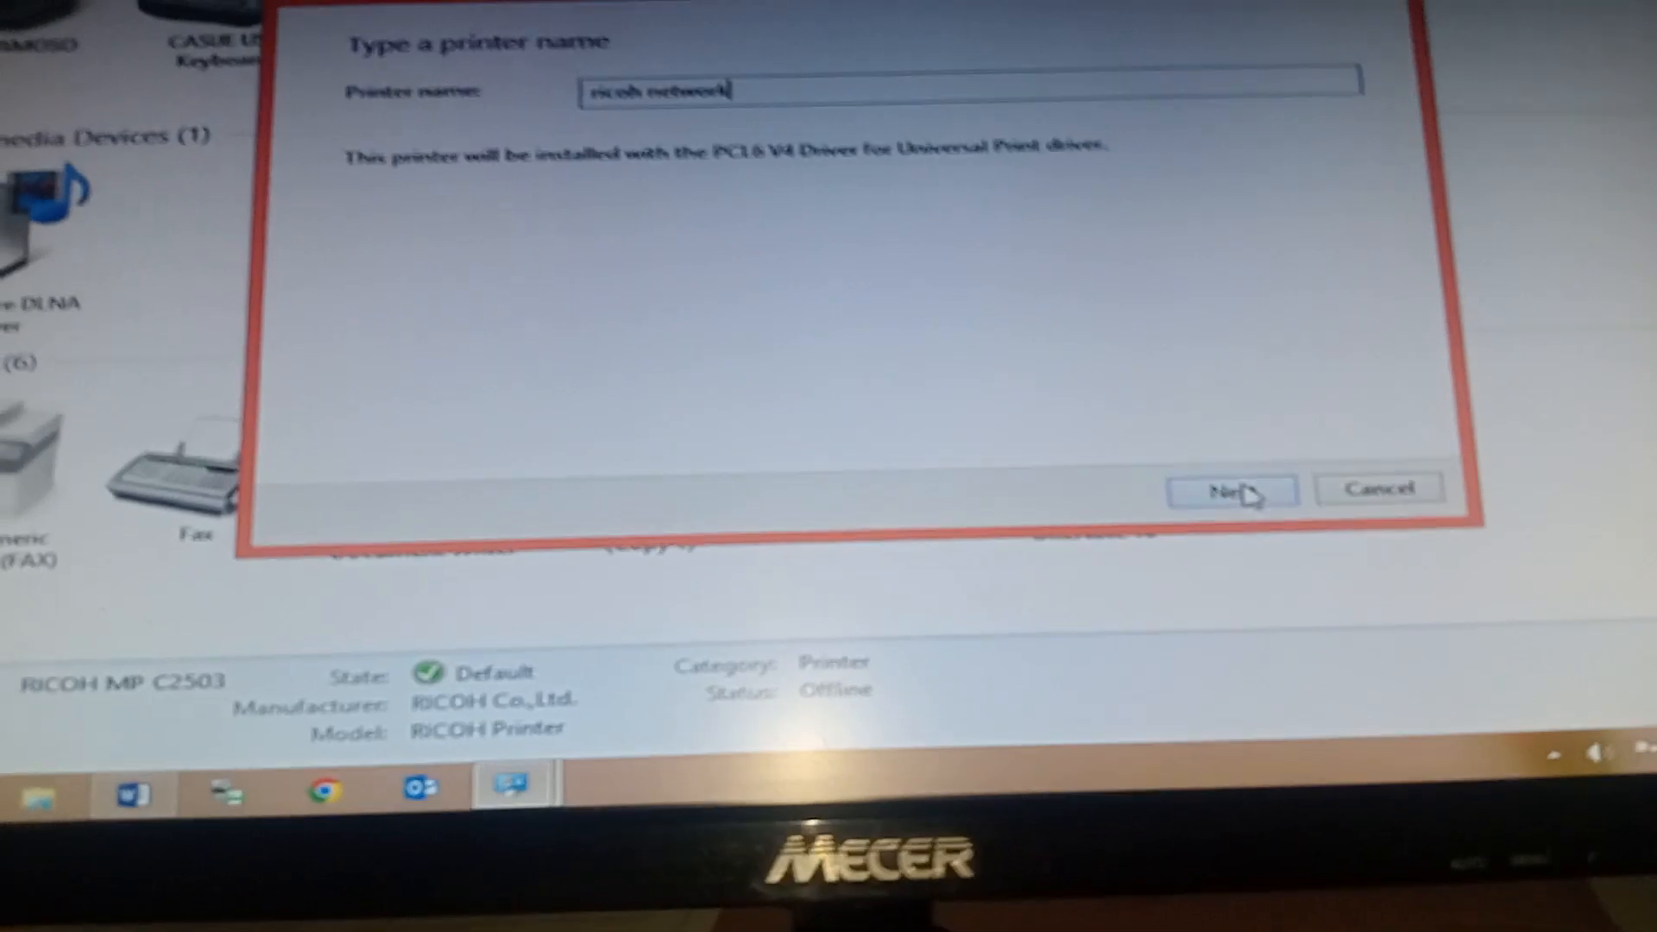
{"action": "left_click", "coordinate": [1231, 490]}
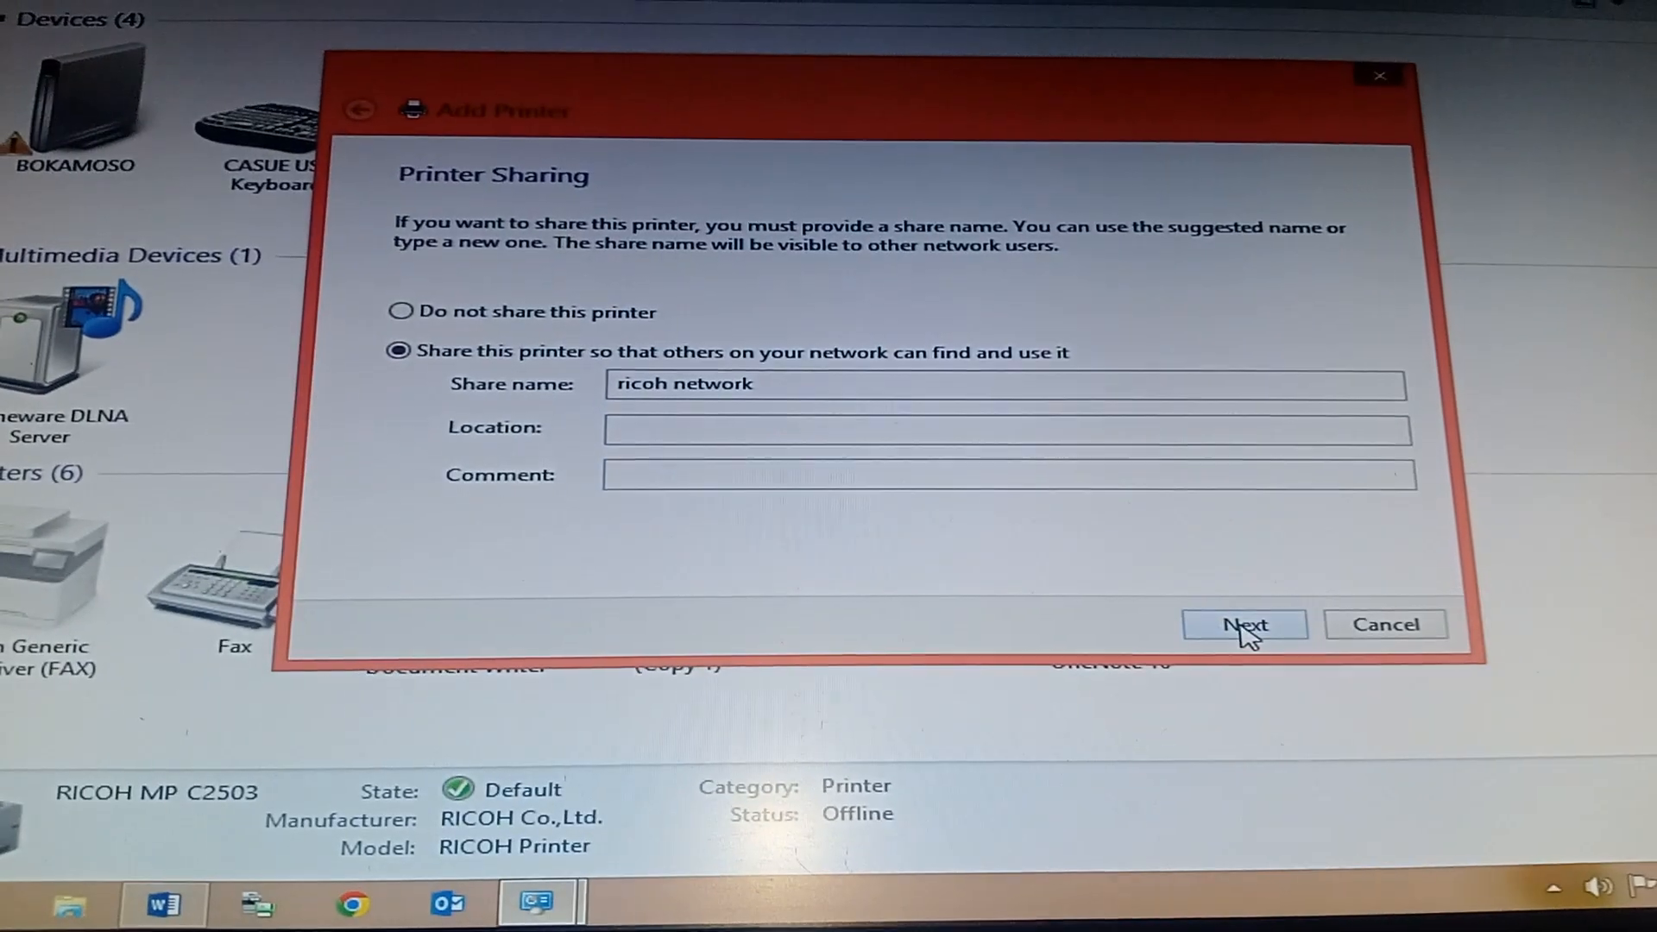
Confirm sharing as 'ricoh network' and print a test page to the new default printer.
{"action": "left_click", "coordinate": [1243, 623]}
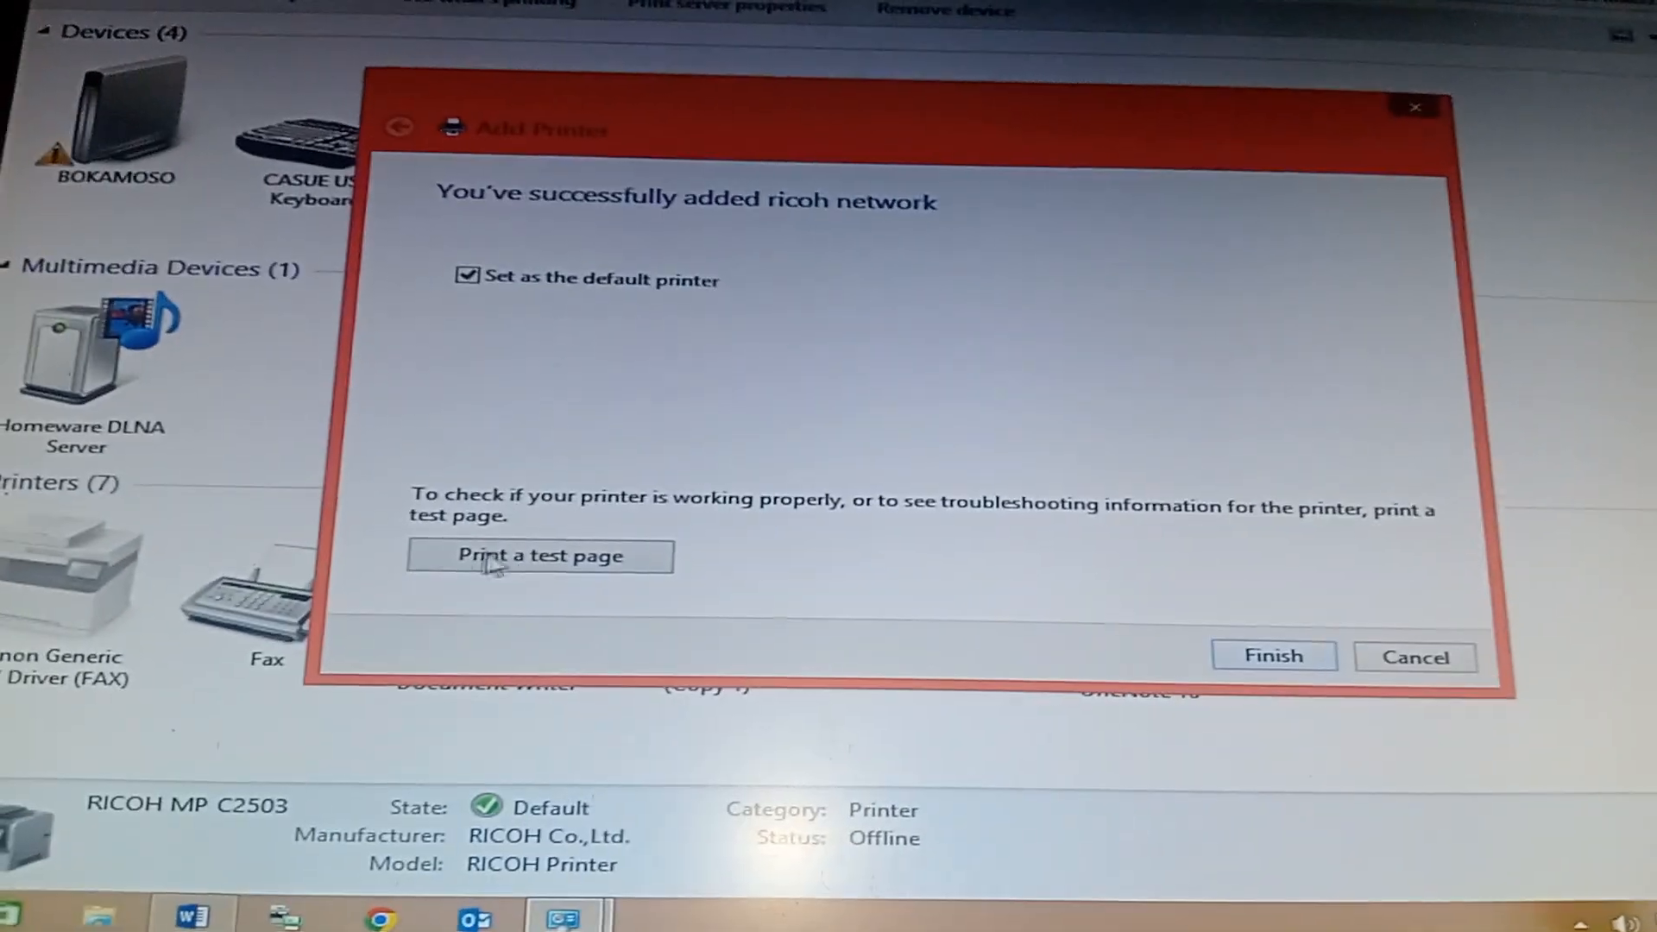
{"action": "left_click", "coordinate": [538, 556]}
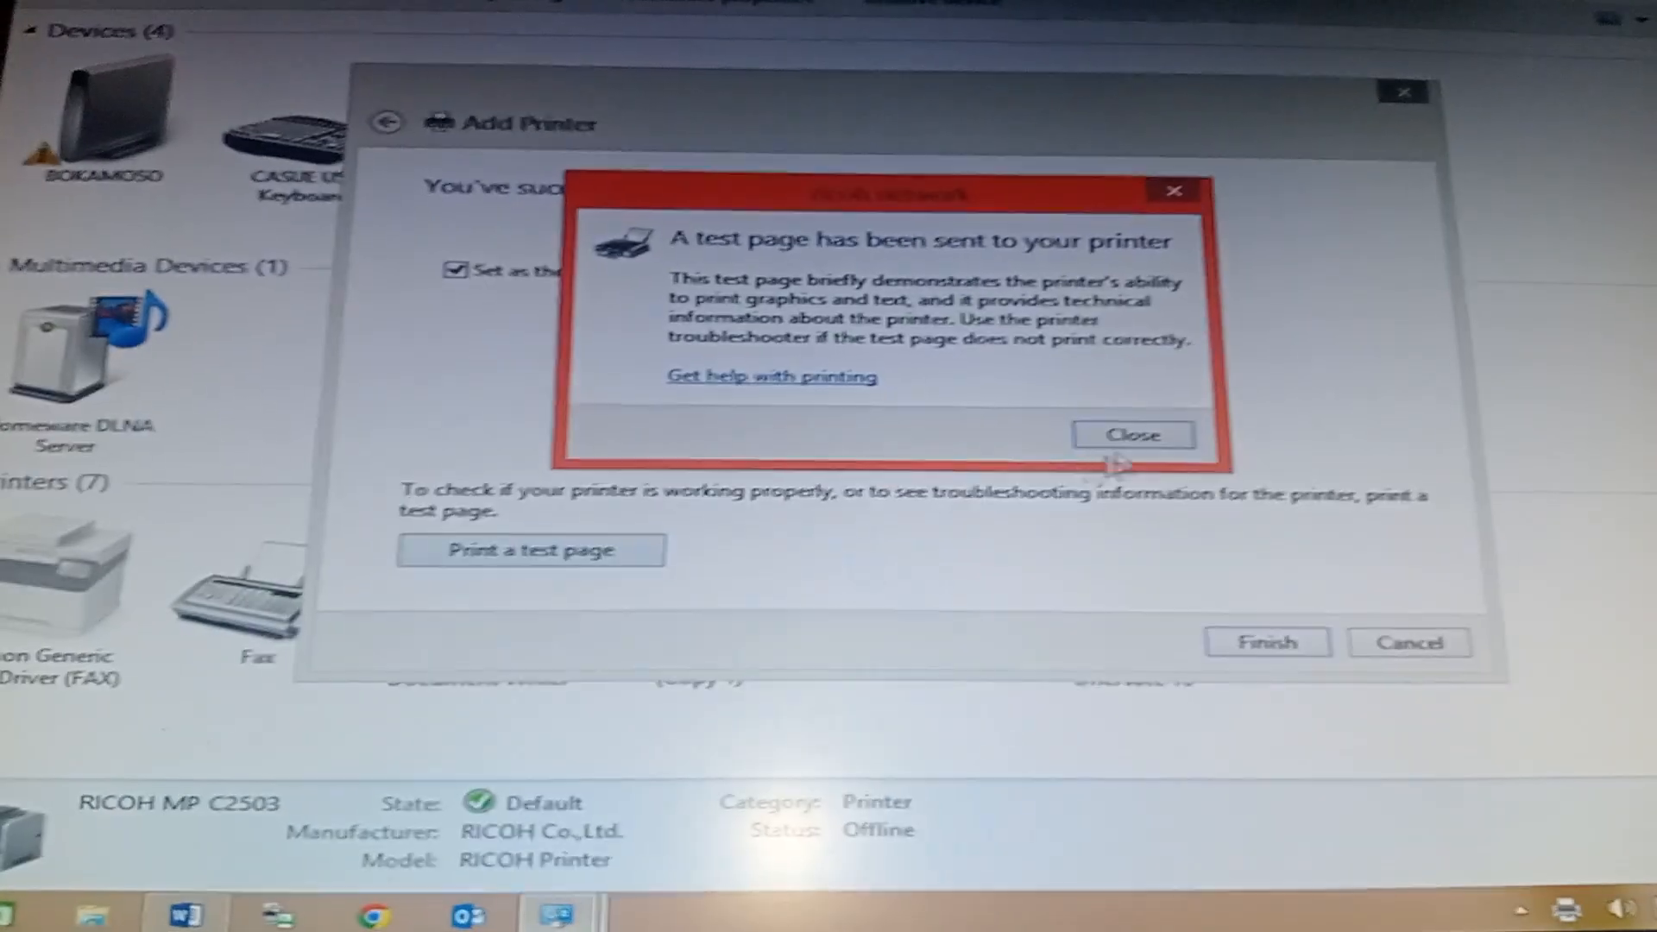